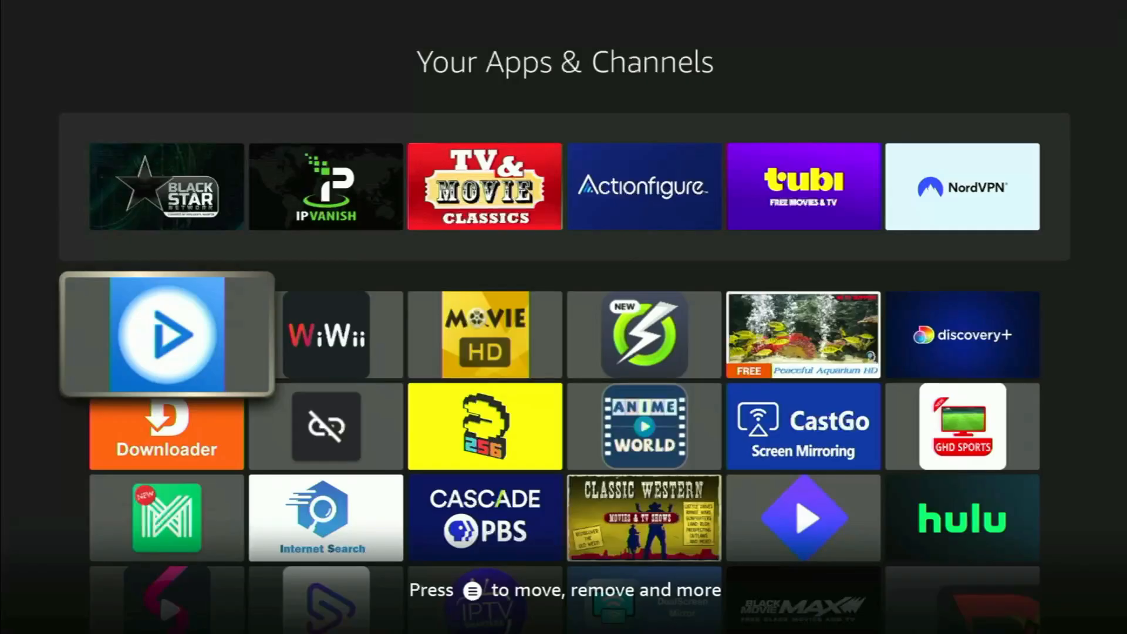
# - Browse down through Your Apps & Channels, then return to the home screen
pyautogui.scroll(-3)
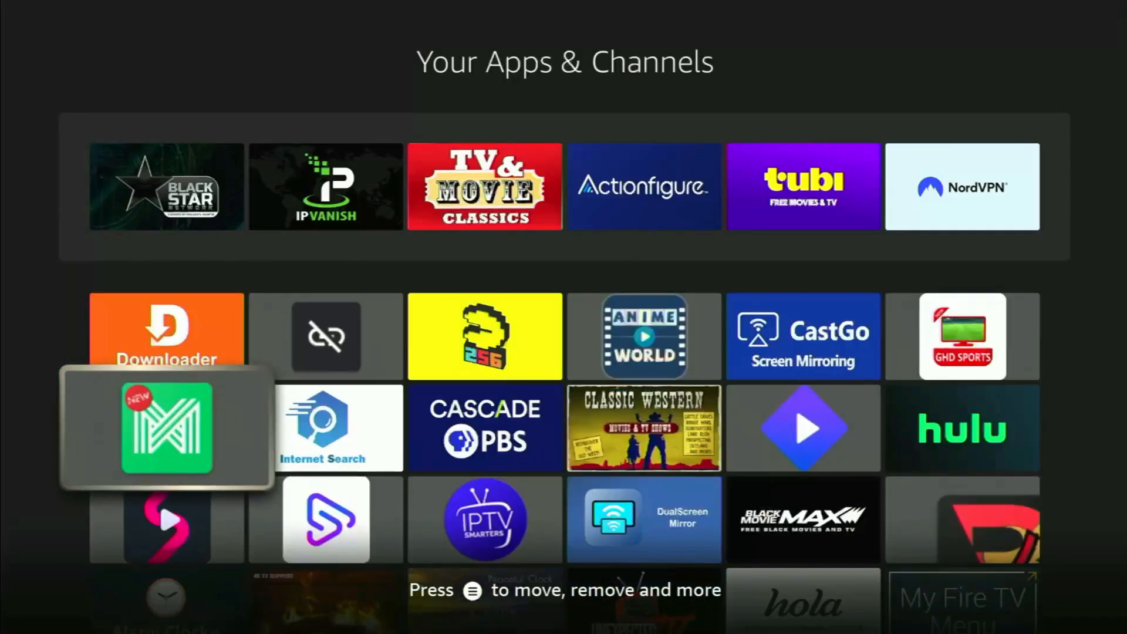
pyautogui.scroll(-3)
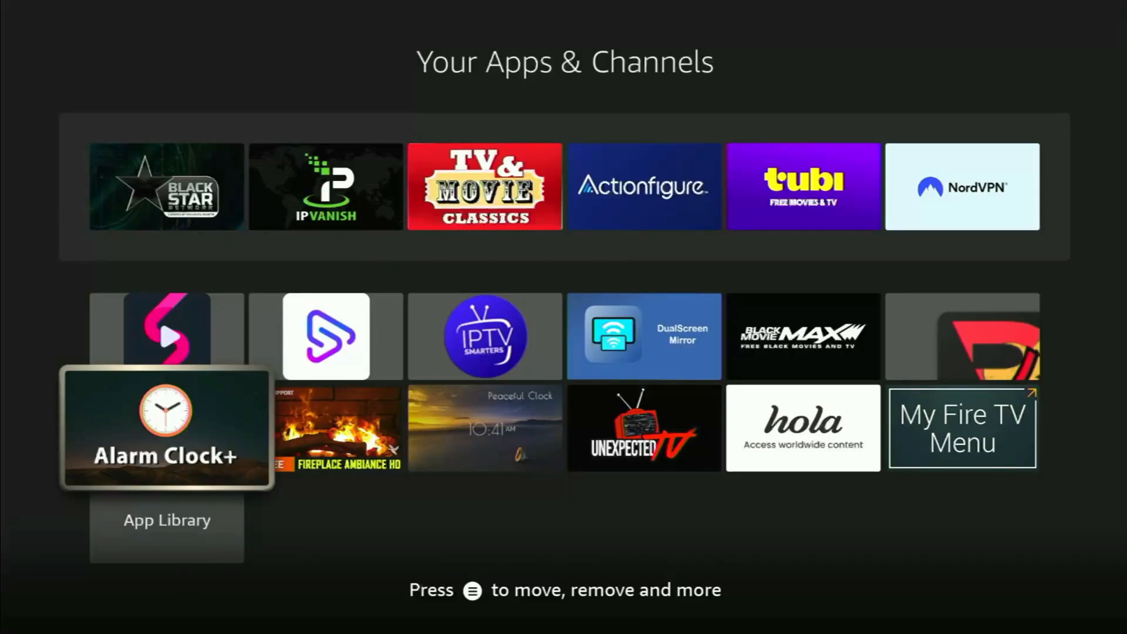
pyautogui.scroll(-3)
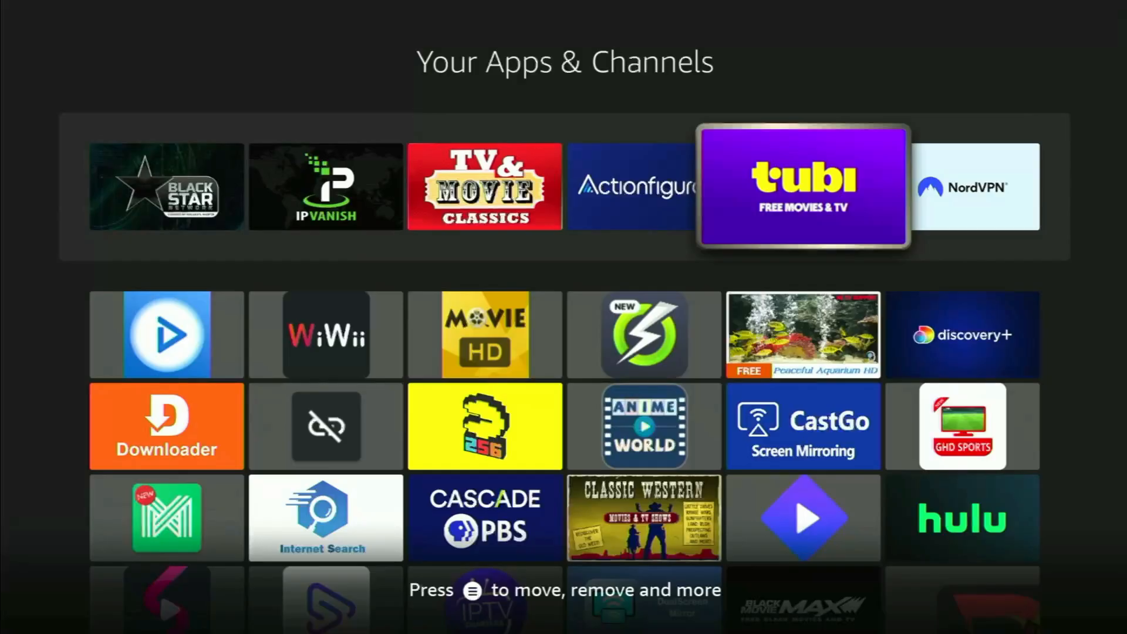
pyautogui.hscroll(-3)
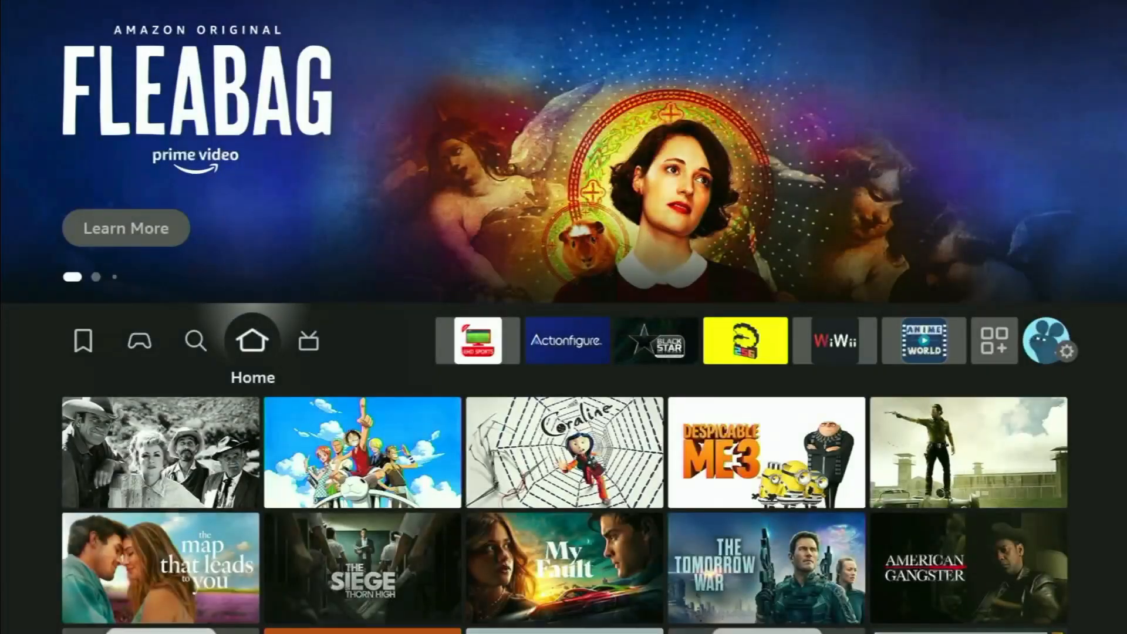
pyautogui.click(195, 340)
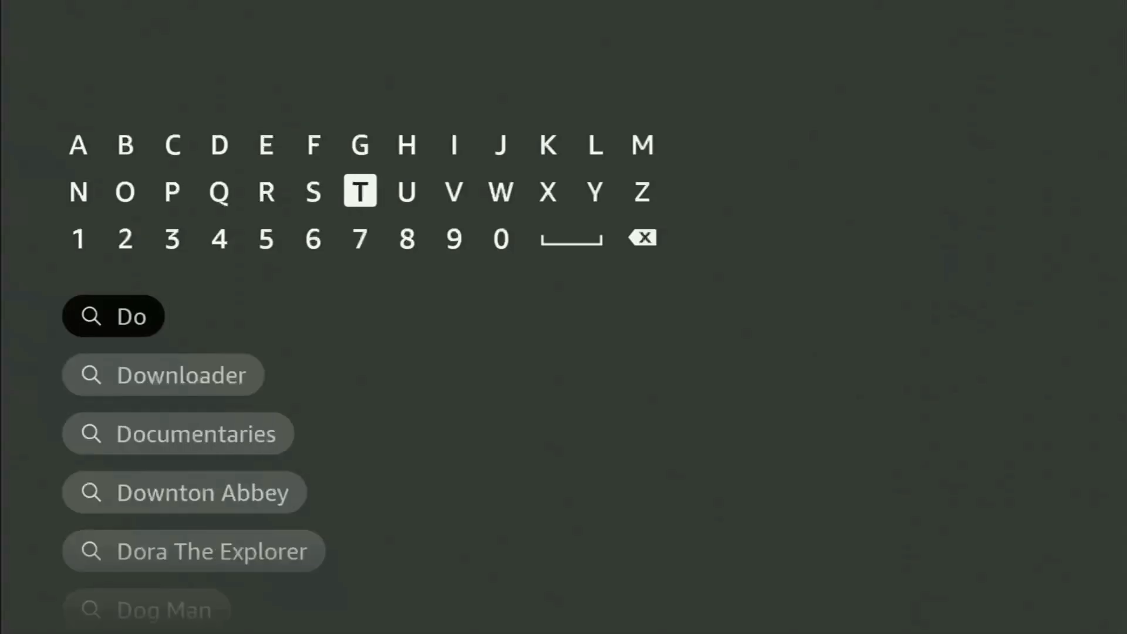
pyautogui.click(500, 192)
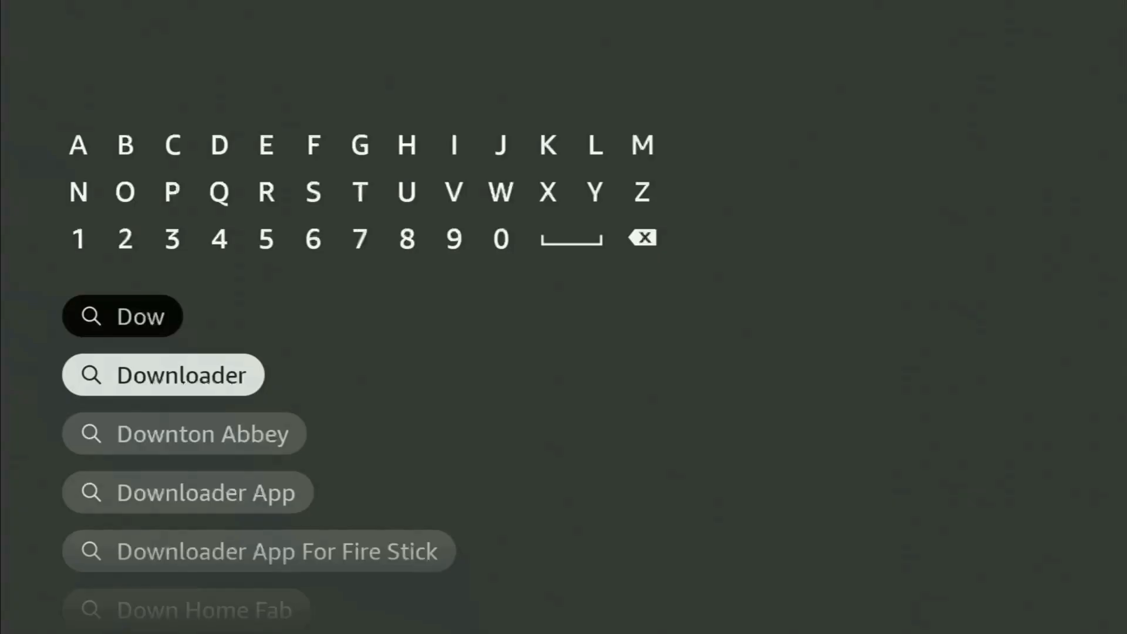
pyautogui.click(164, 375)
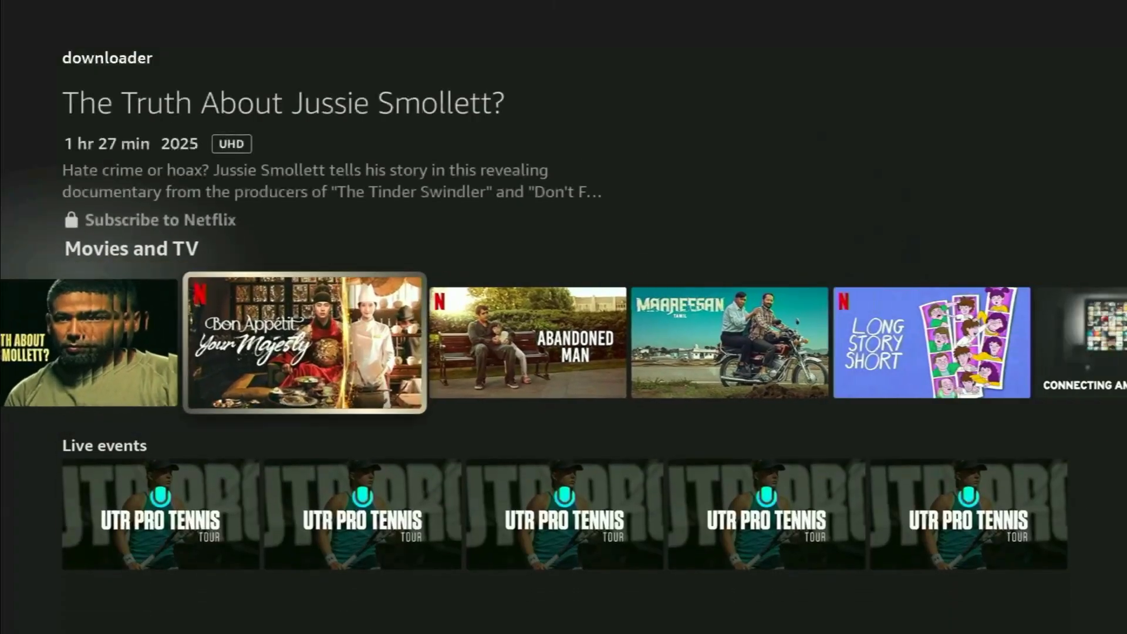
pyautogui.hscroll(3)
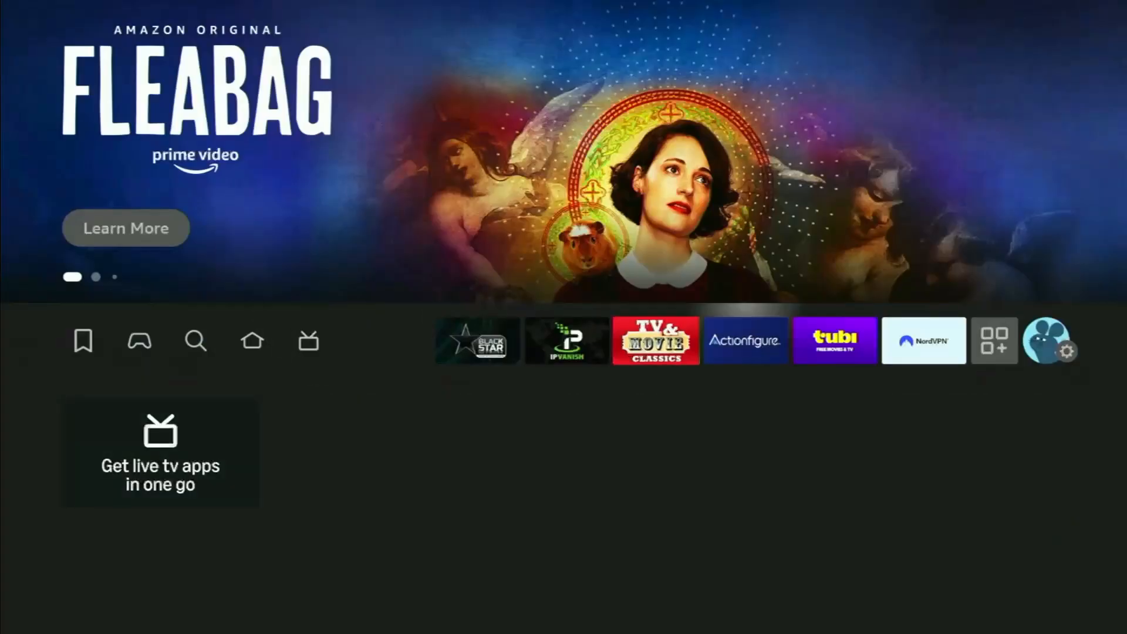
# - Go into Settings > My Fire TV and scroll its options to reach About
pyautogui.click(1071, 353)
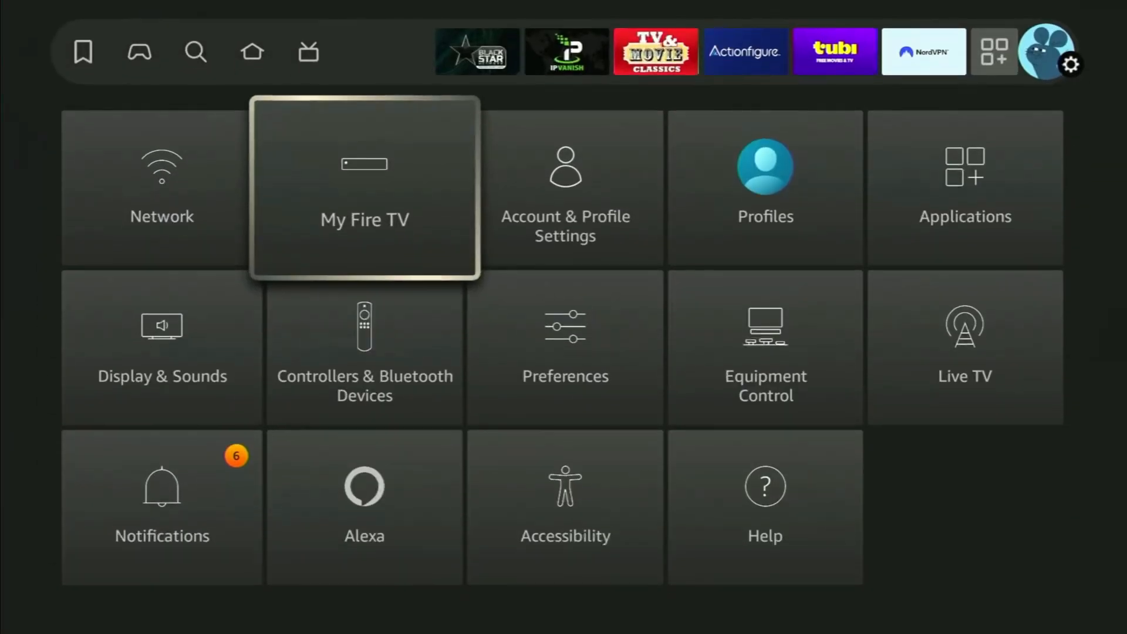
pyautogui.click(364, 187)
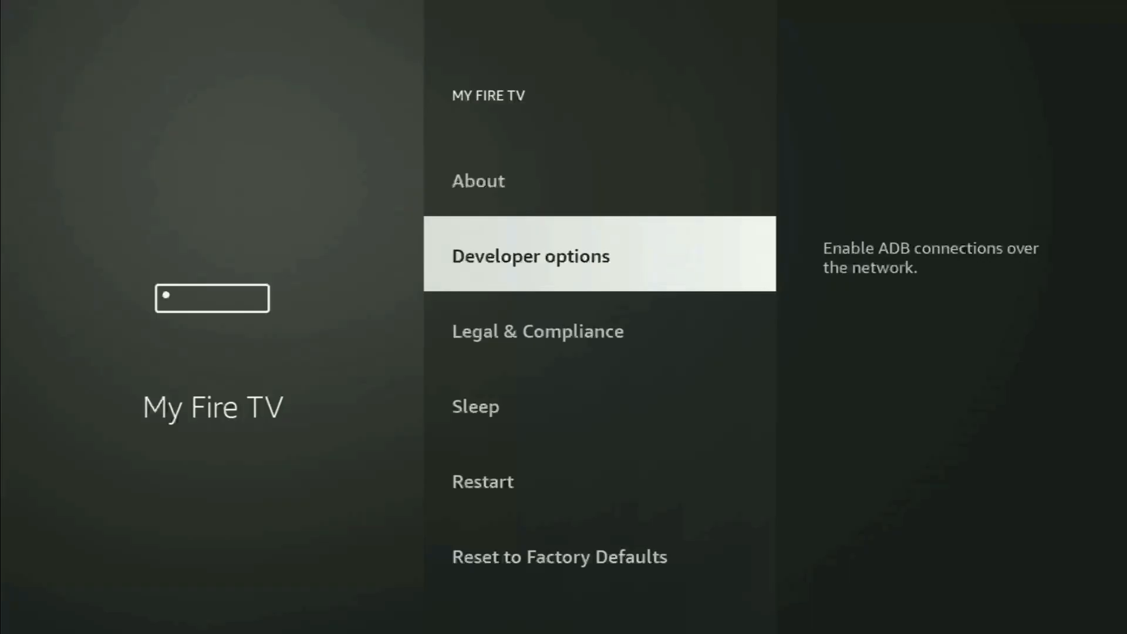
pyautogui.scroll(-3)
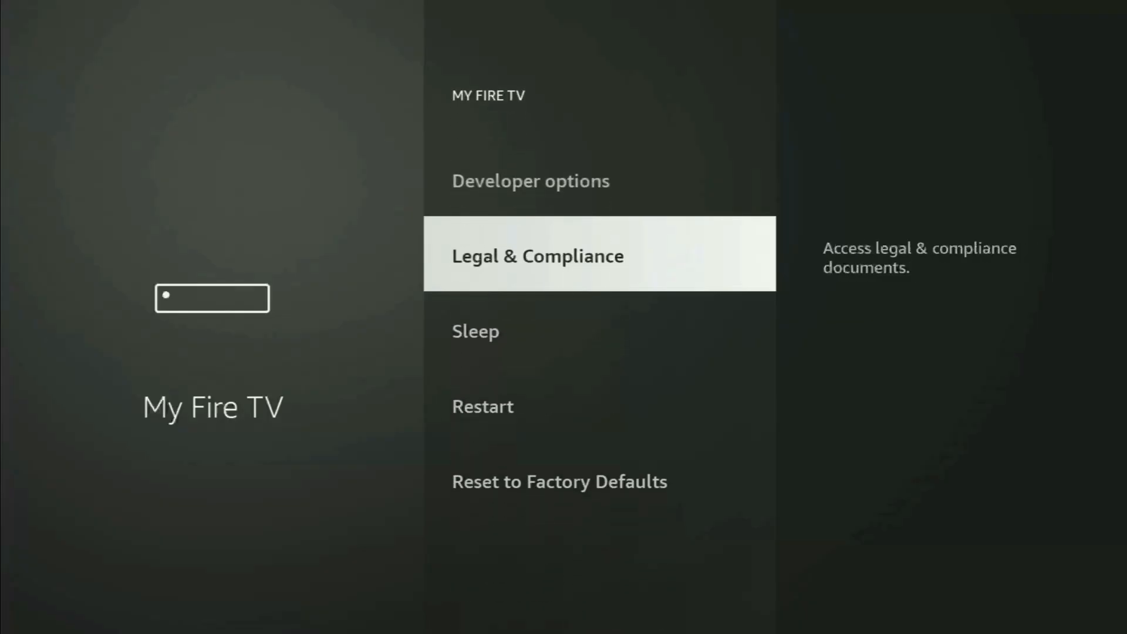
pyautogui.scroll(-3)
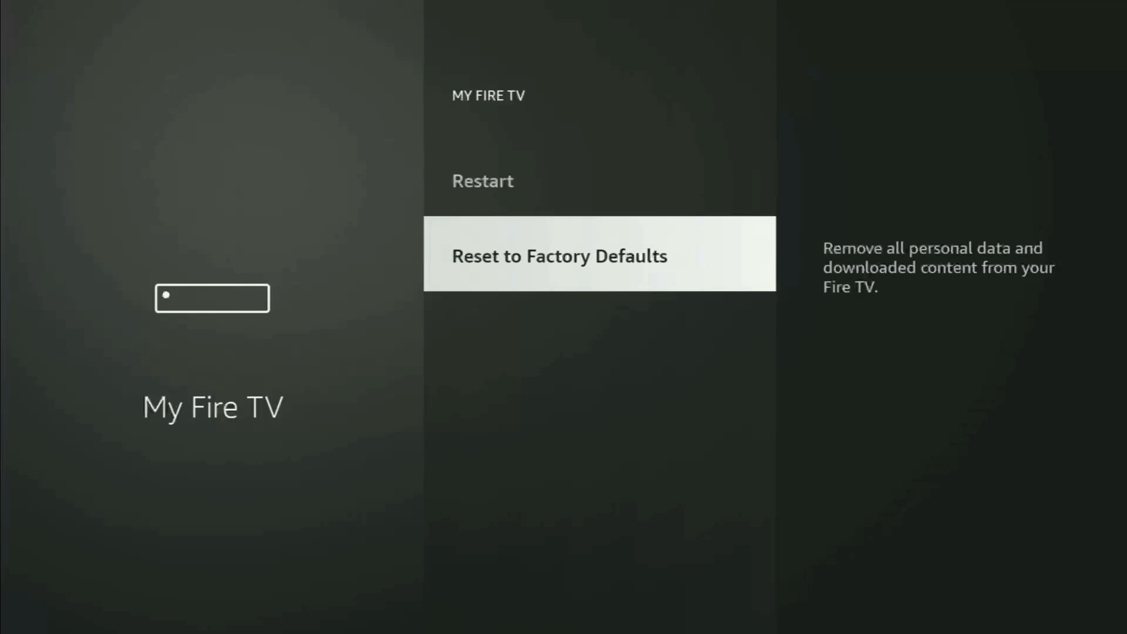
pyautogui.scroll(3)
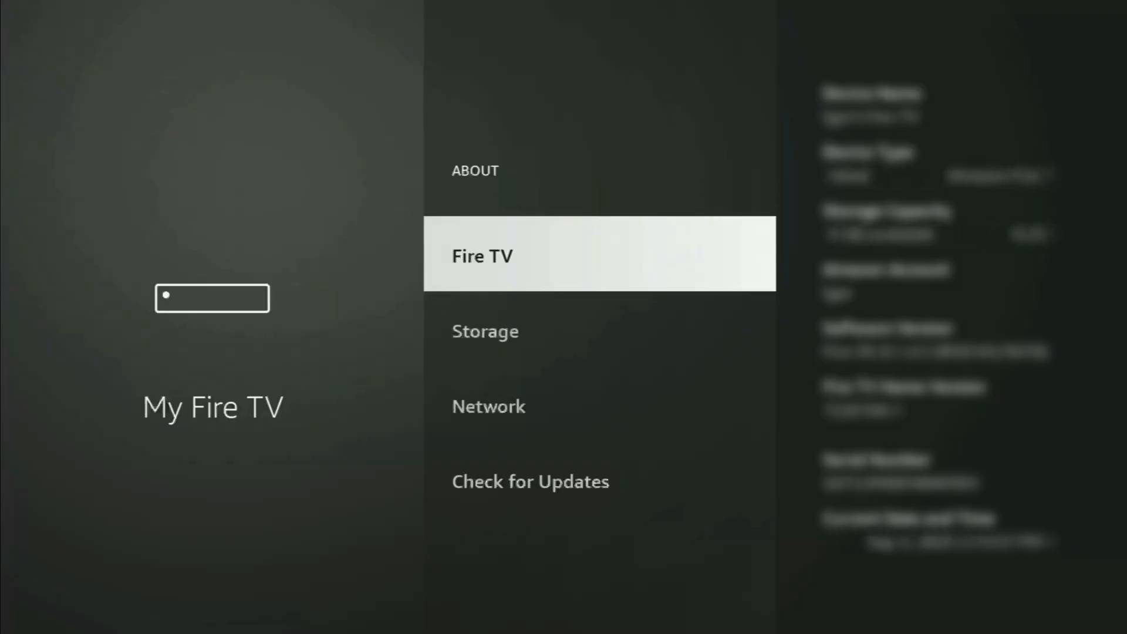
# - Enter Developer options and choose Install unknown apps
pyautogui.click(482, 255)
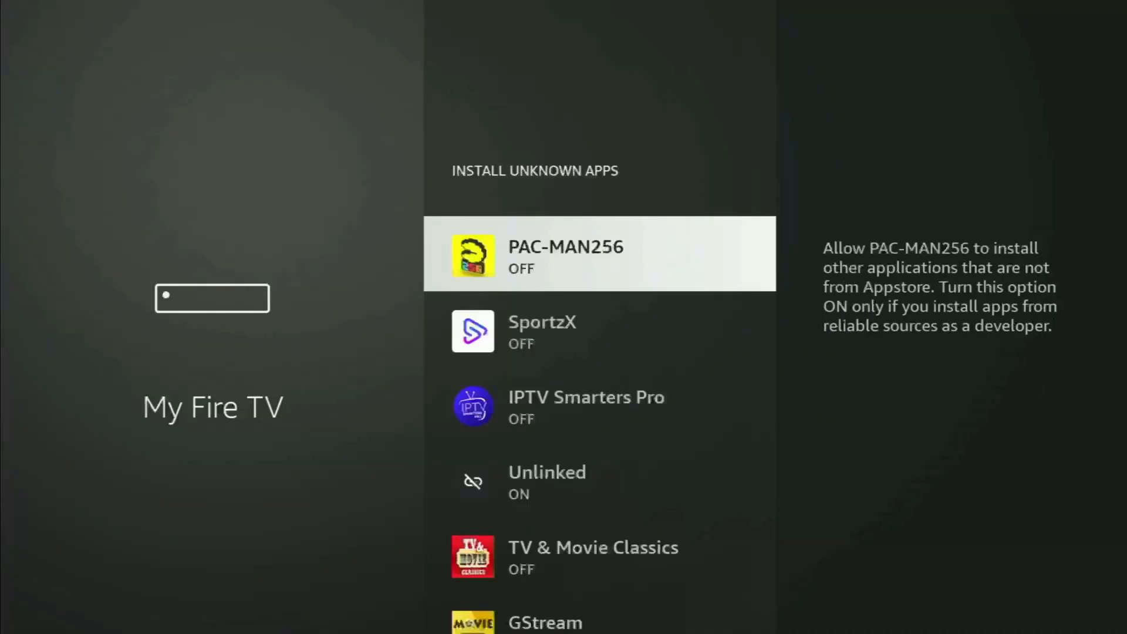
# - Scroll the Install unknown apps list to confirm Downloader is ON, then go Home
pyautogui.scroll(-3)
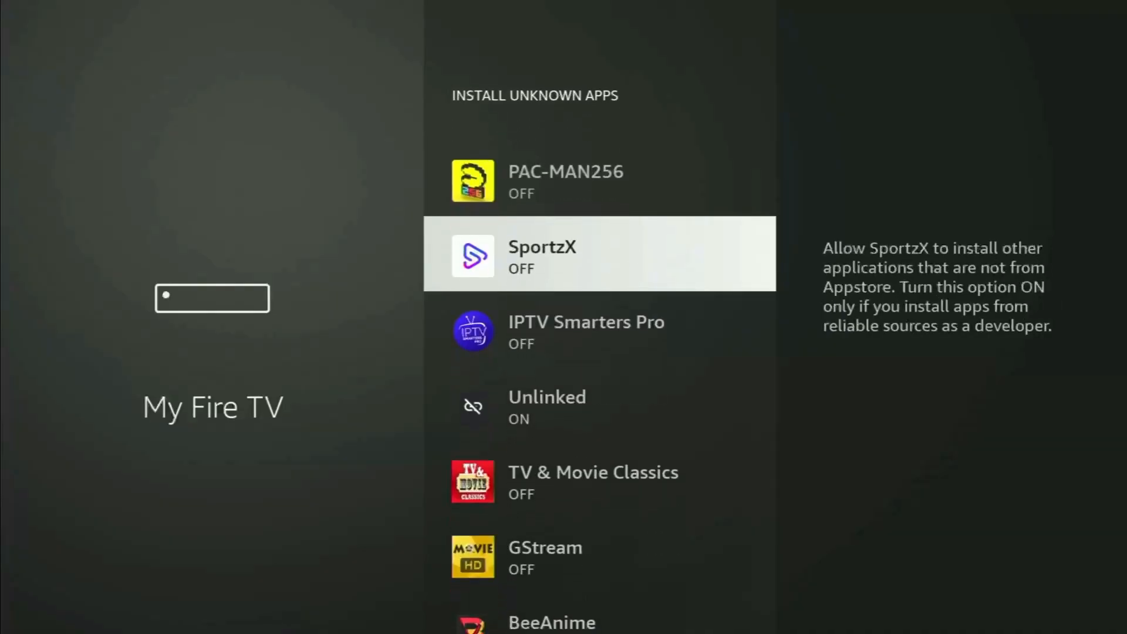
pyautogui.scroll(-3)
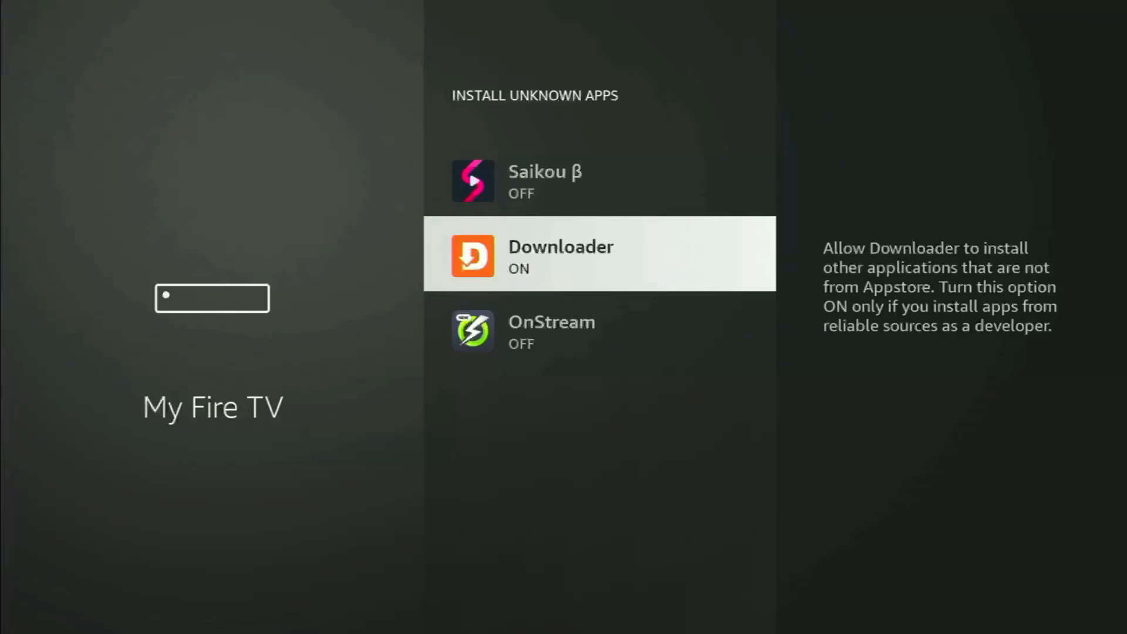
pyautogui.scroll(3)
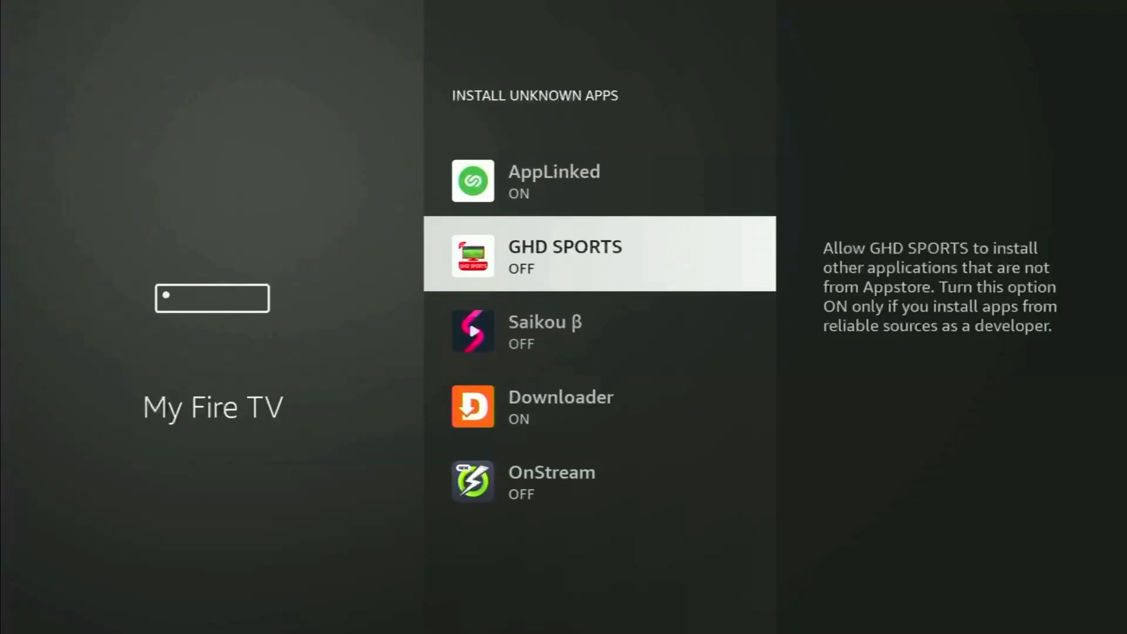
pyautogui.scroll(3)
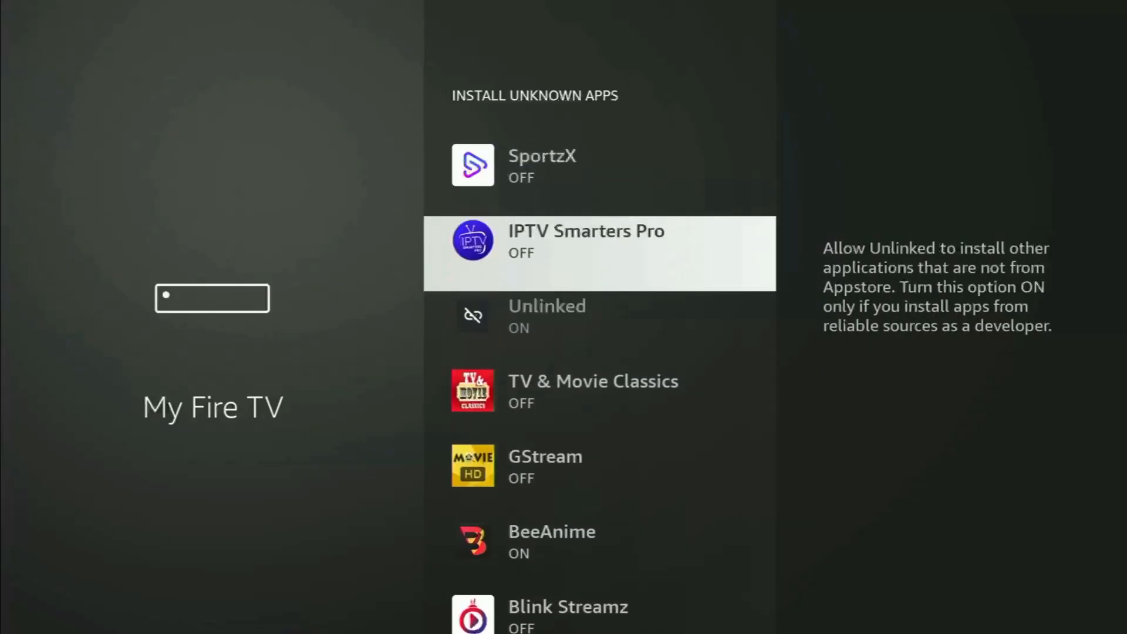
pyautogui.scroll(3)
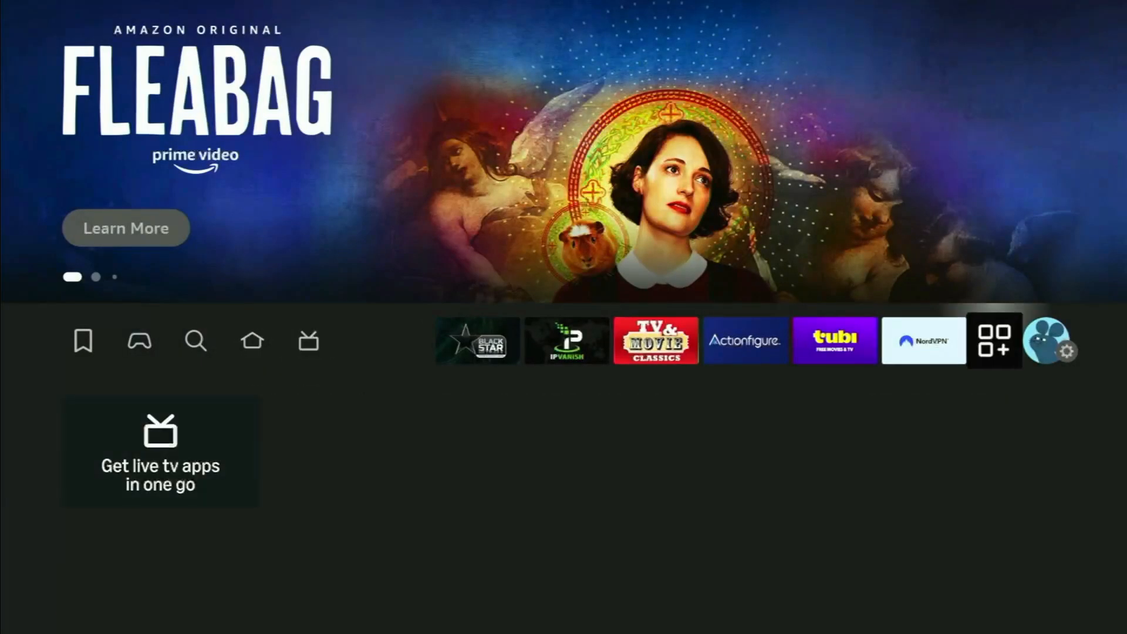
# - Open Your Apps & Channels and launch NordVPN from it
pyautogui.click(995, 340)
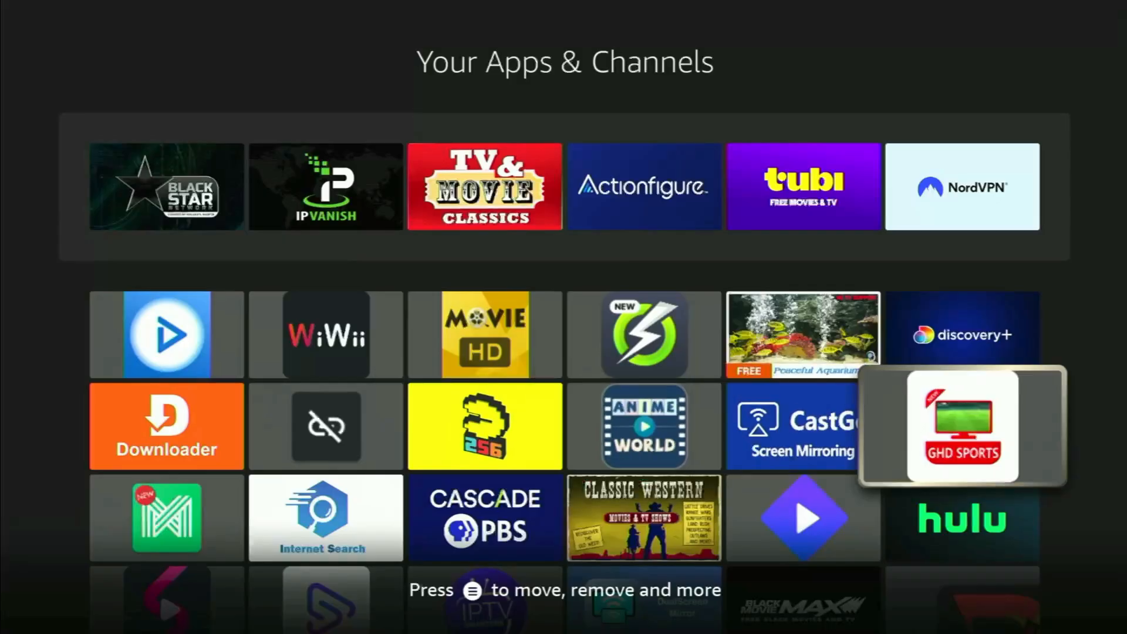
pyautogui.click(962, 187)
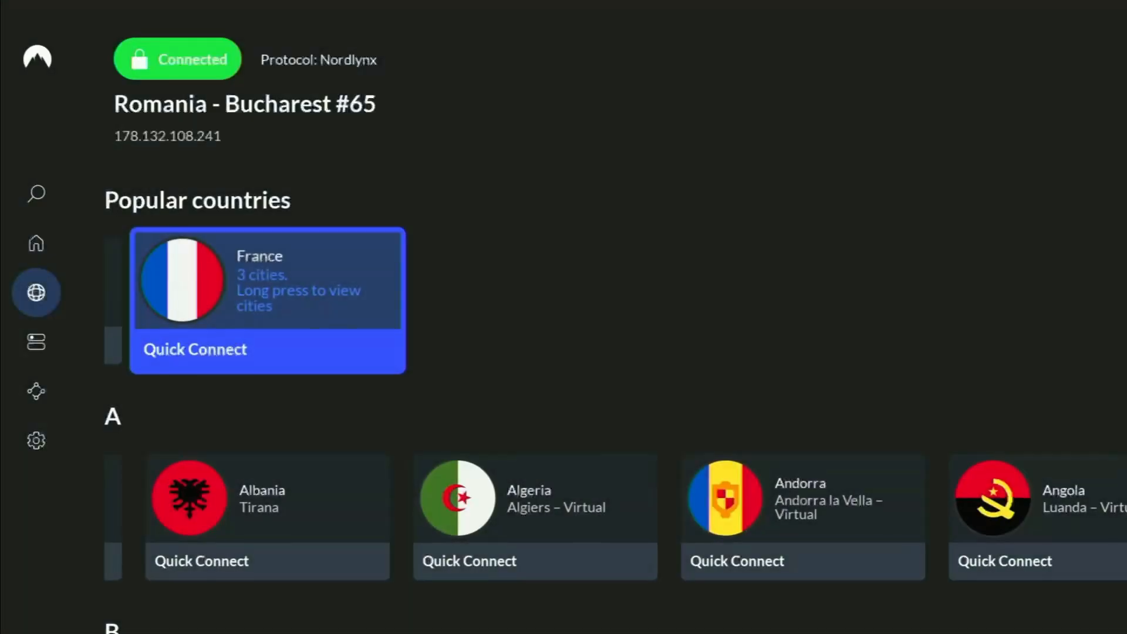
# - Scroll the NordVPN country list and Quick Connect to Hungary
pyautogui.scroll(-3)
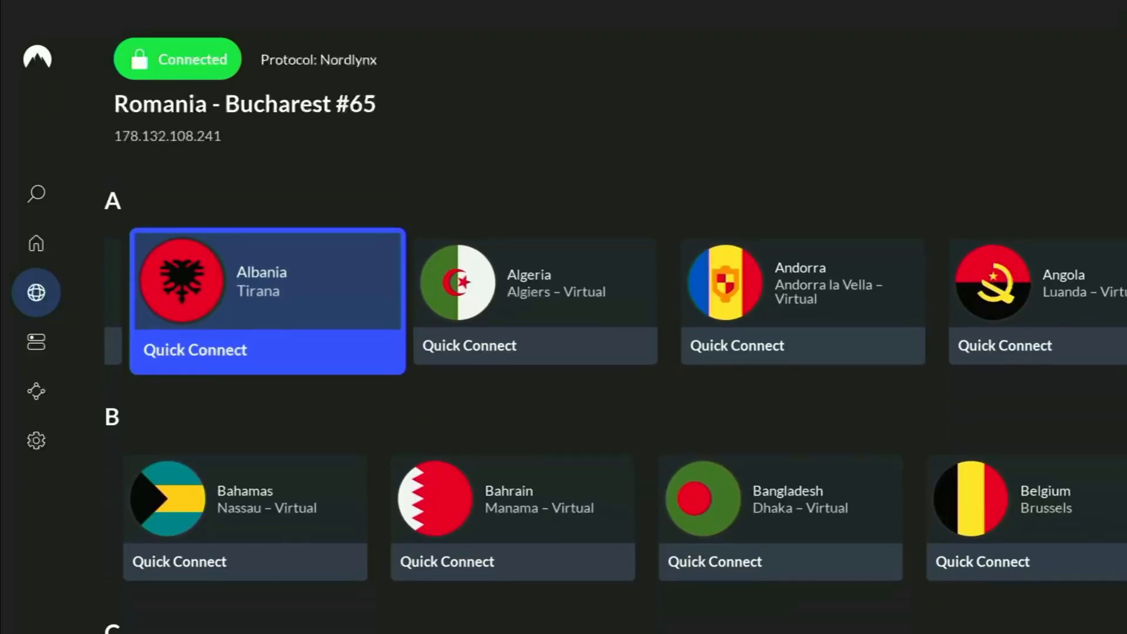
pyautogui.scroll(-3)
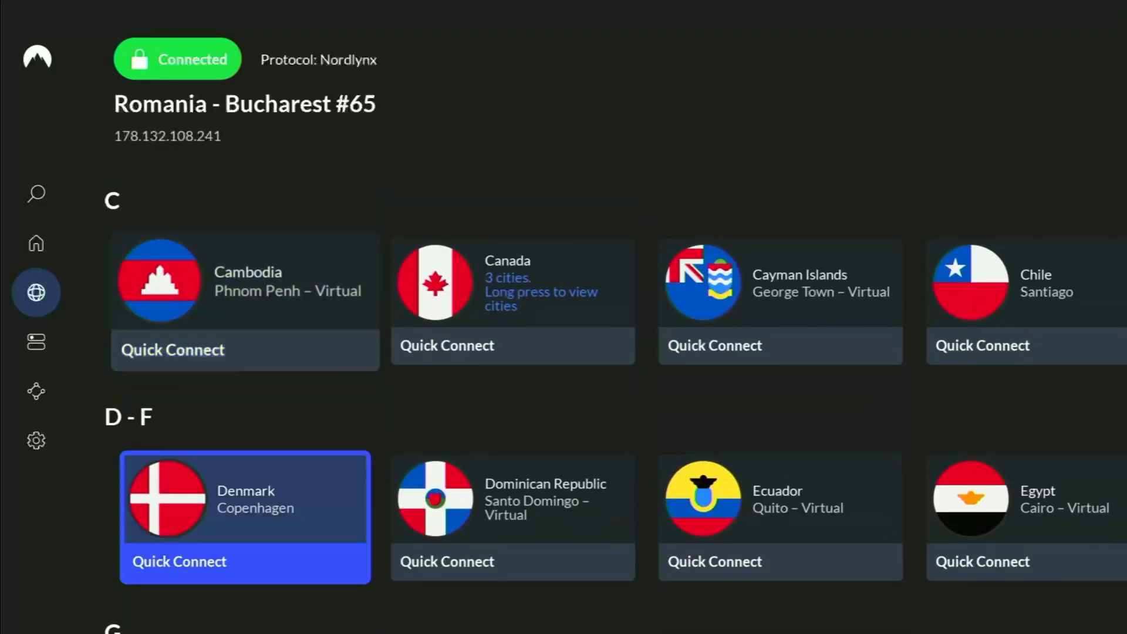
pyautogui.scroll(-3)
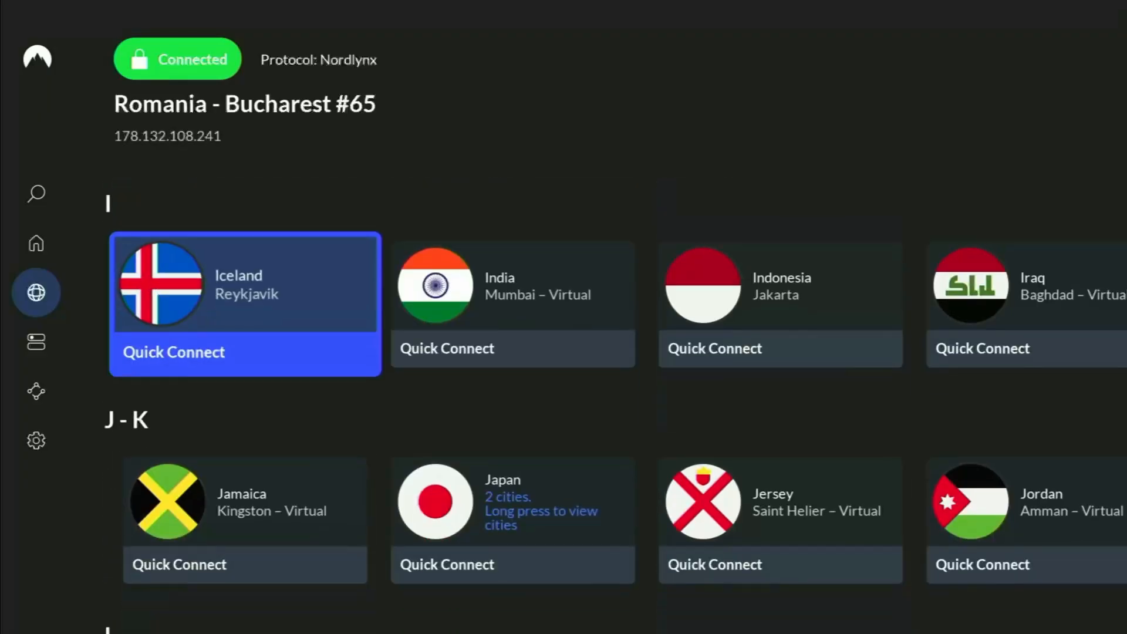
pyautogui.scroll(-3)
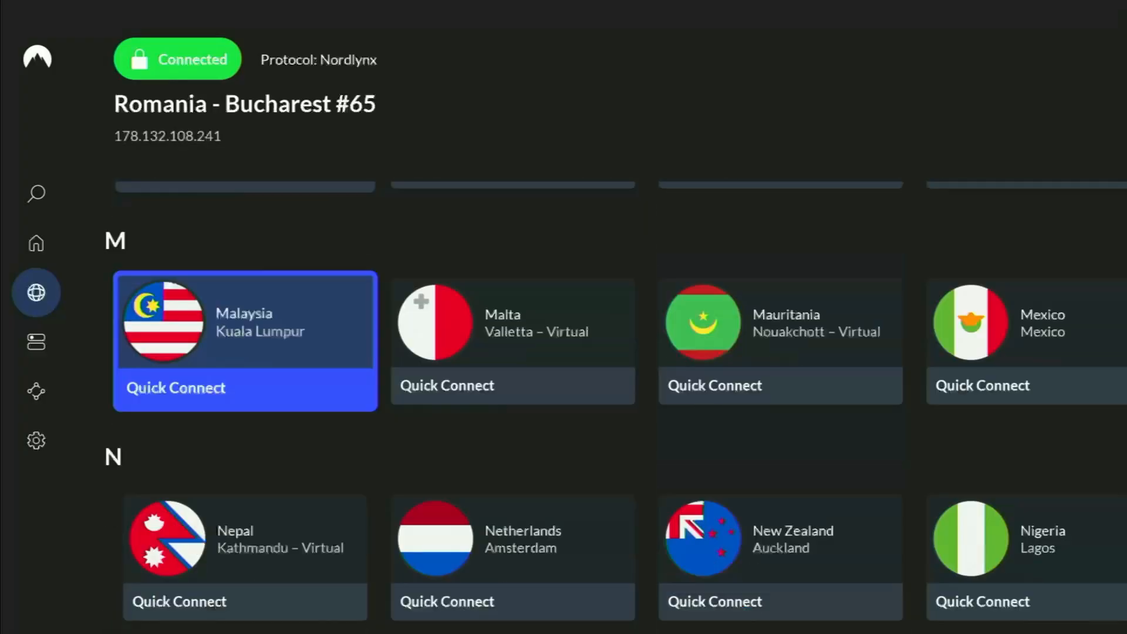
pyautogui.scroll(-3)
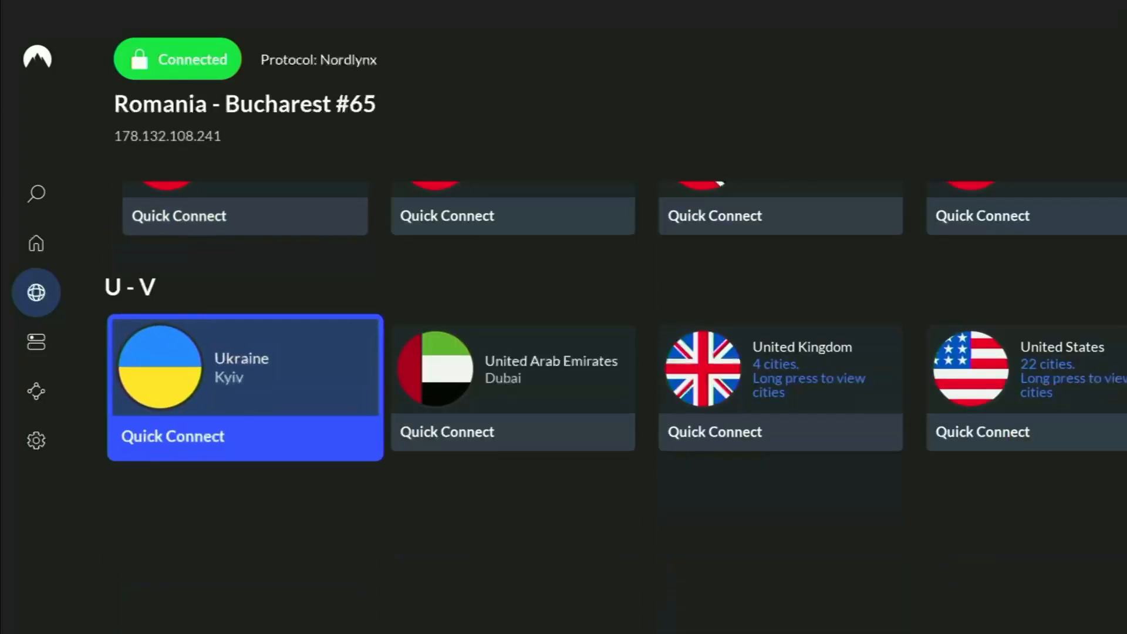
pyautogui.hscroll(3)
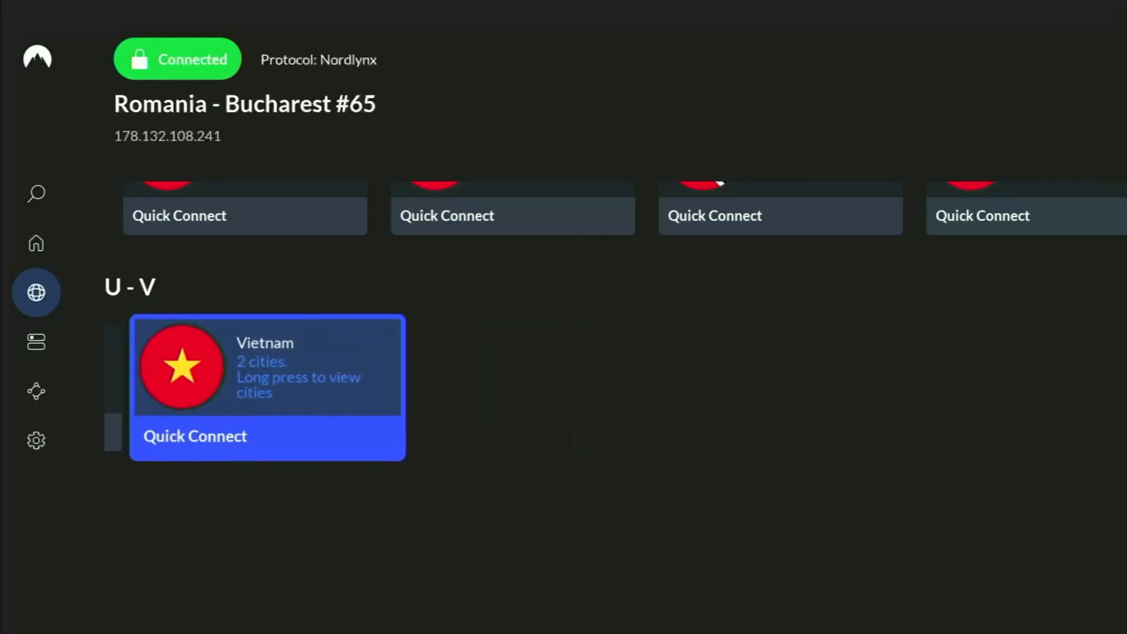
pyautogui.scroll(3)
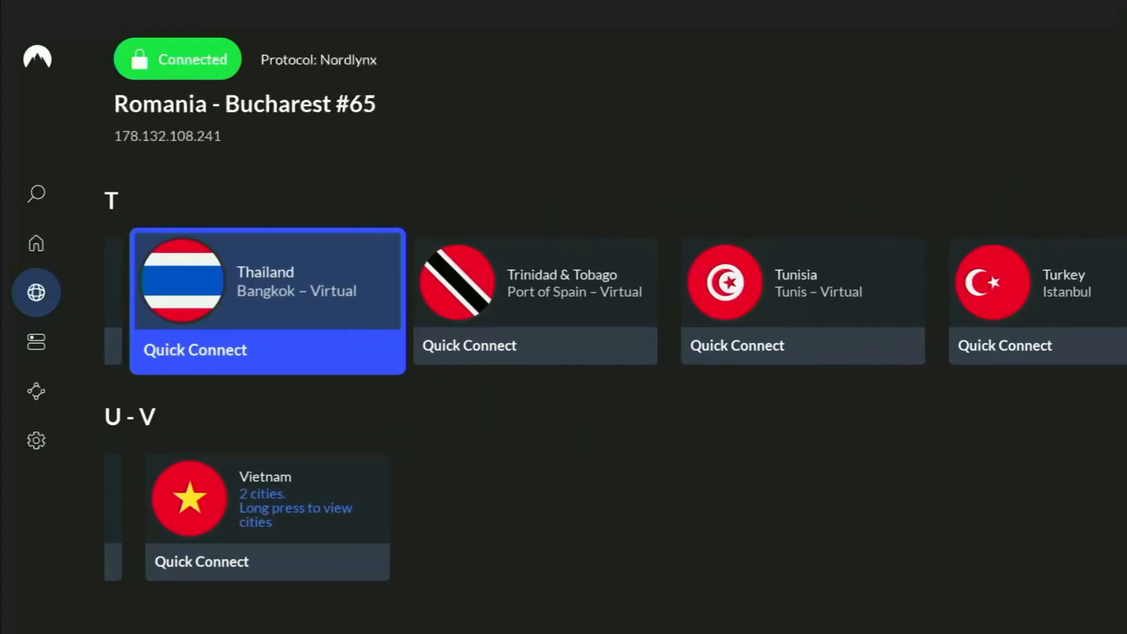
pyautogui.scroll(3)
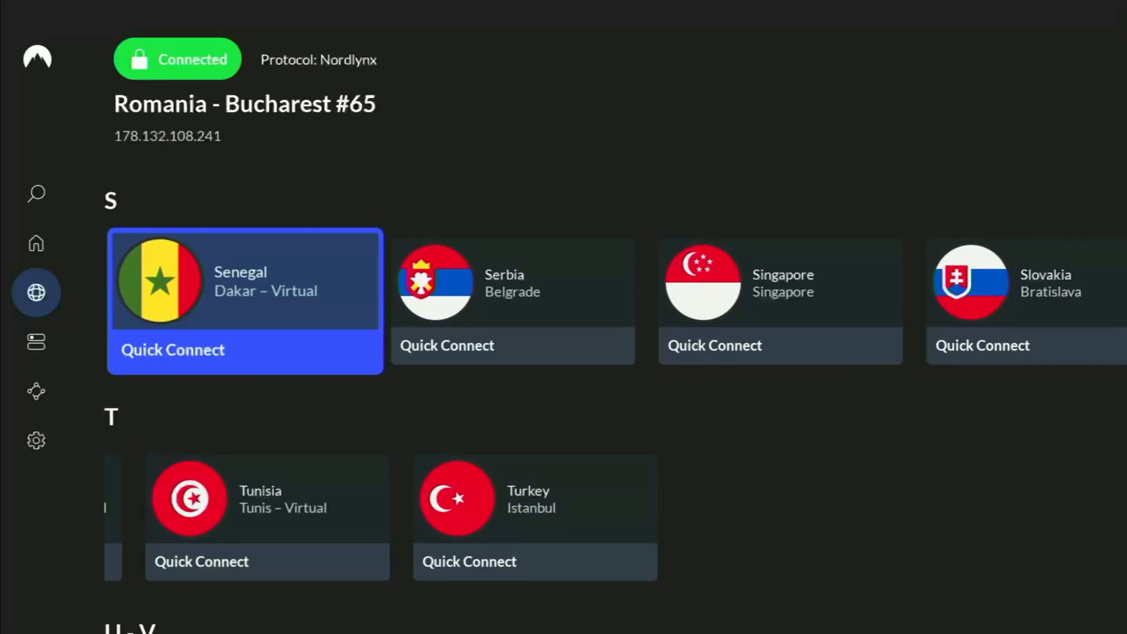
pyautogui.scroll(3)
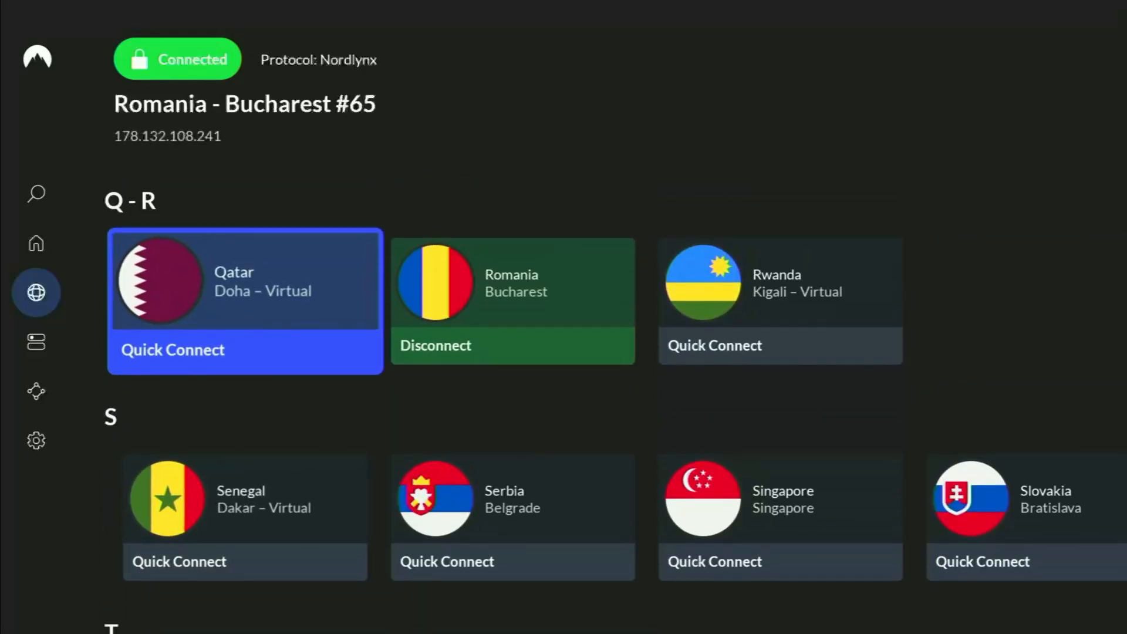
pyautogui.scroll(3)
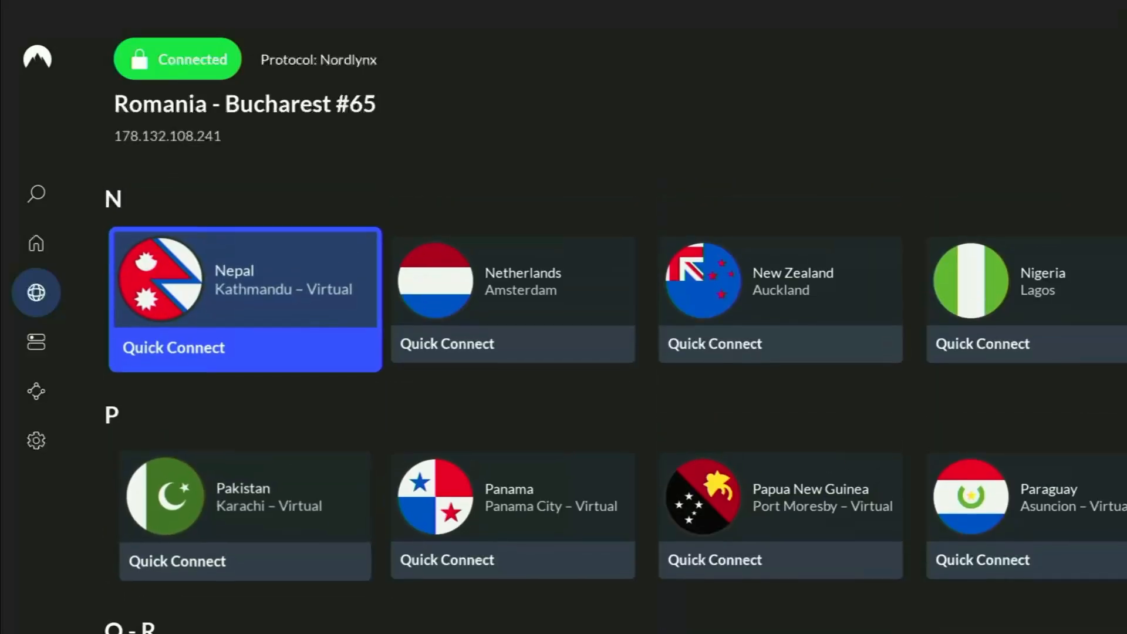
pyautogui.scroll(3)
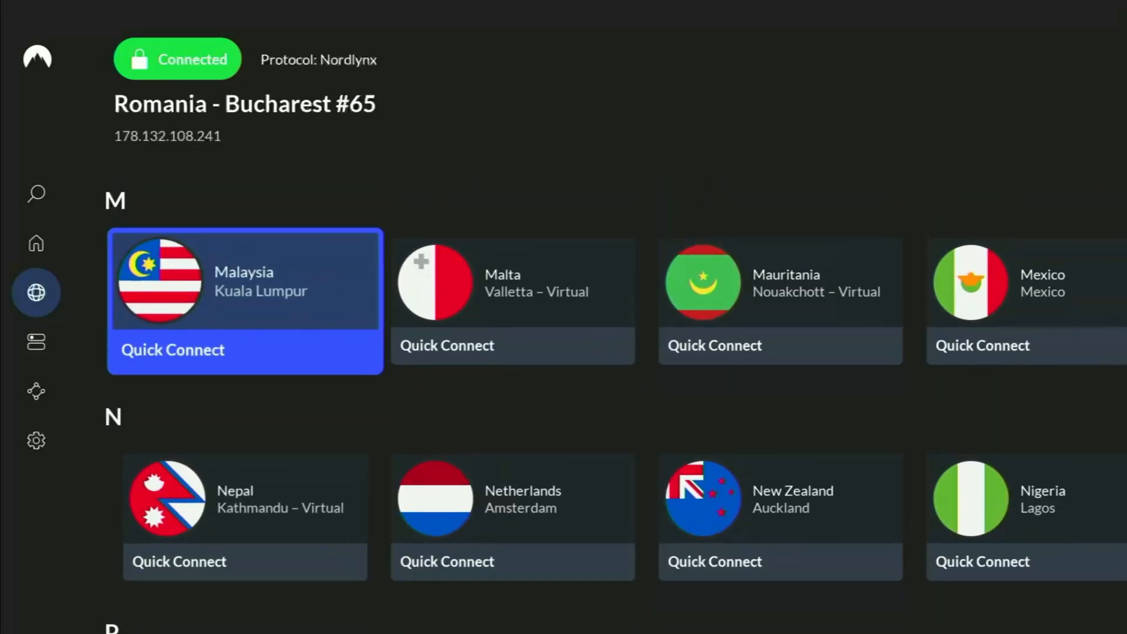
pyautogui.scroll(3)
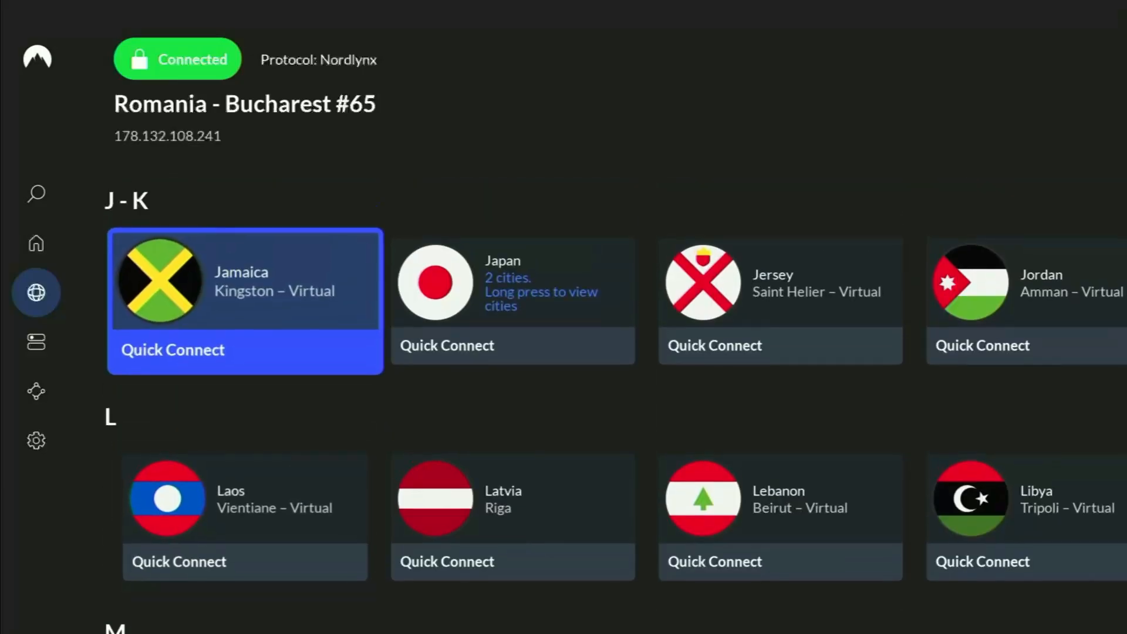
pyautogui.scroll(3)
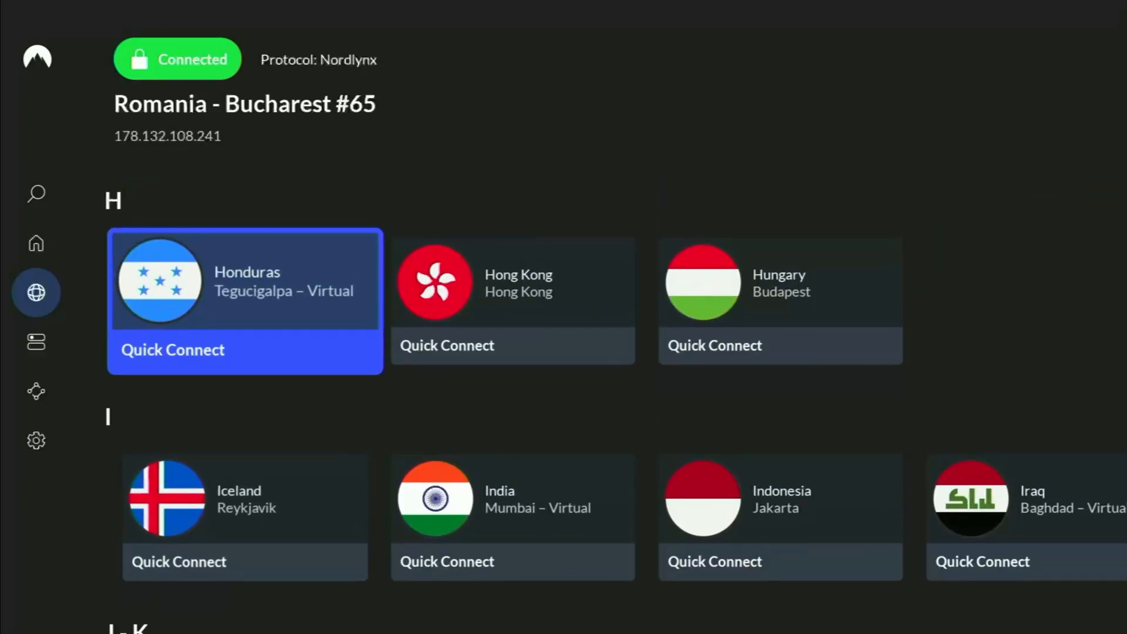
pyautogui.click(715, 346)
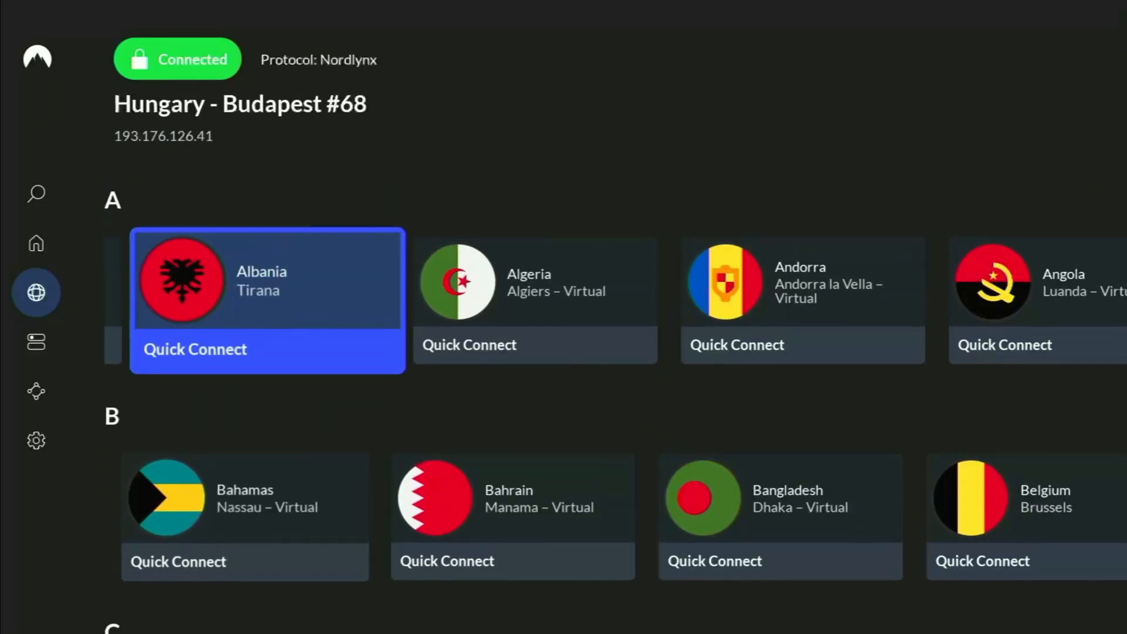
# - Scroll back to B and Quick Connect to Belgium – Brussels instead
pyautogui.scroll(3)
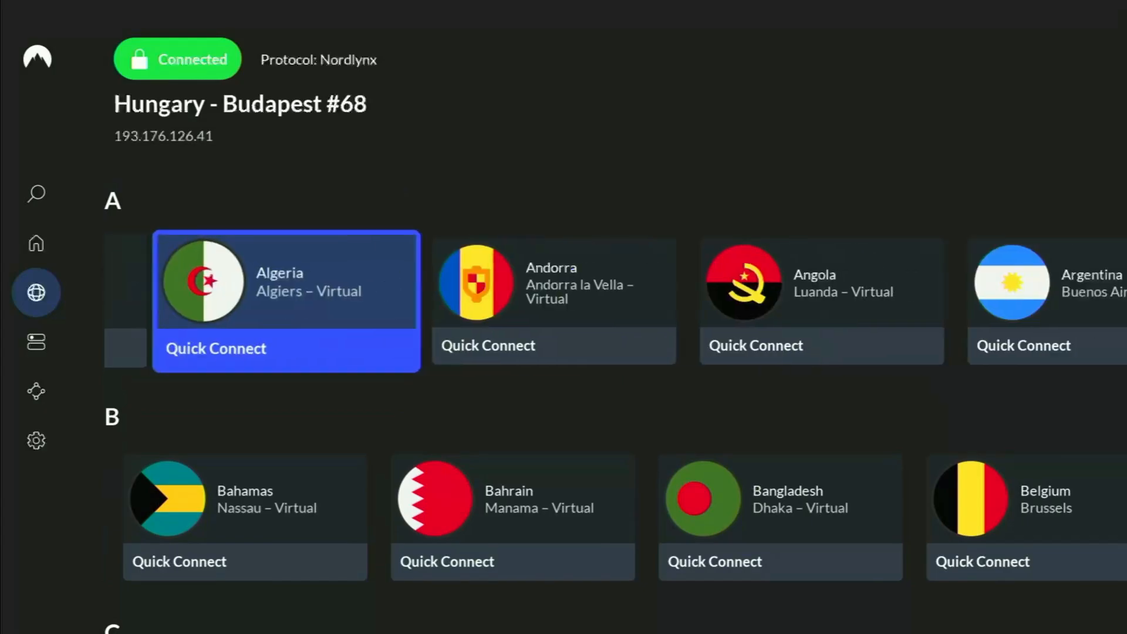
pyautogui.scroll(-3)
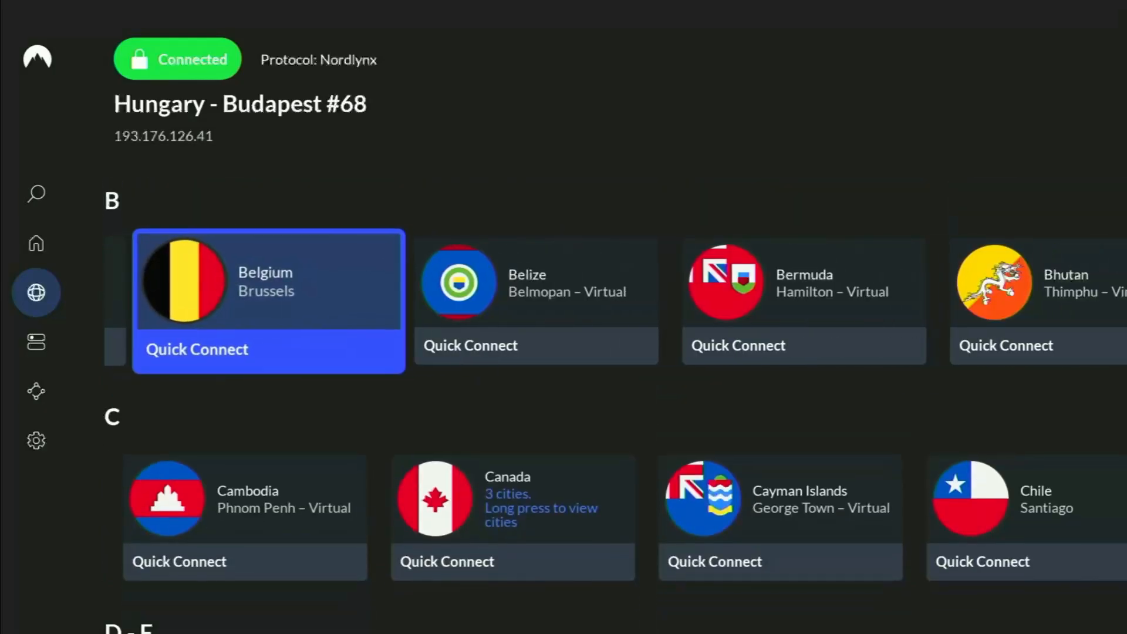
pyautogui.click(196, 349)
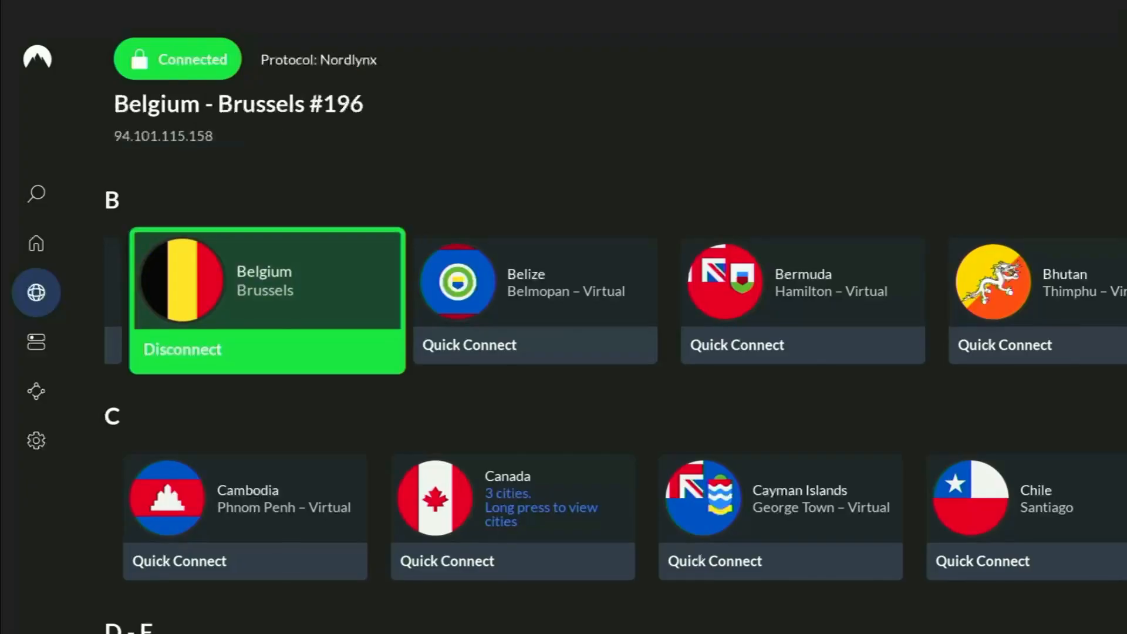
pyautogui.scroll(-3)
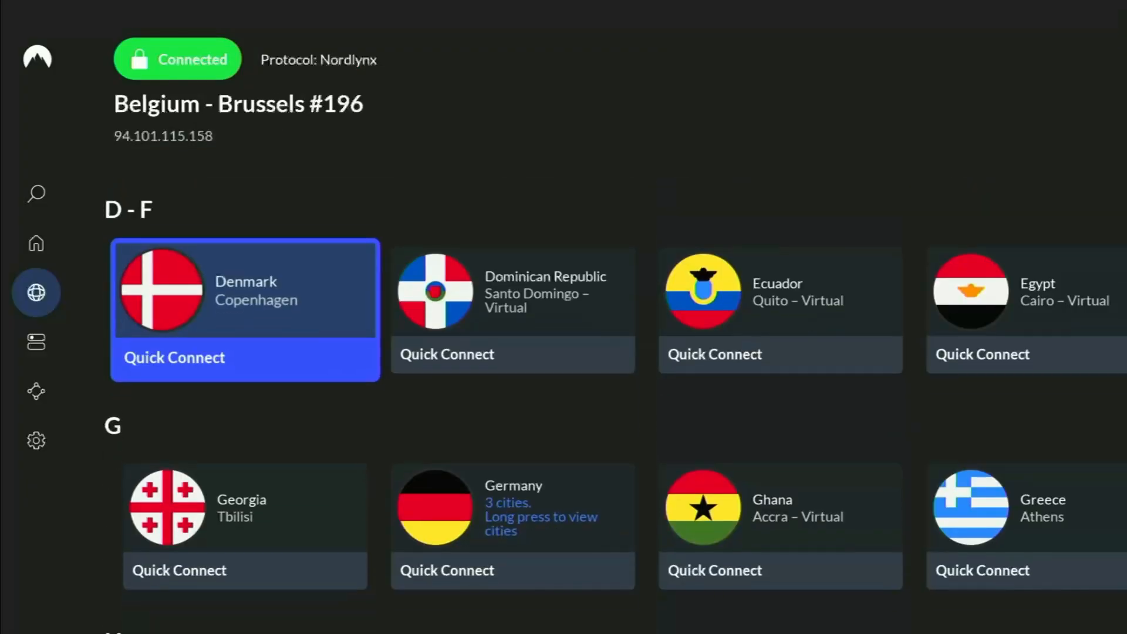
pyautogui.scroll(-3)
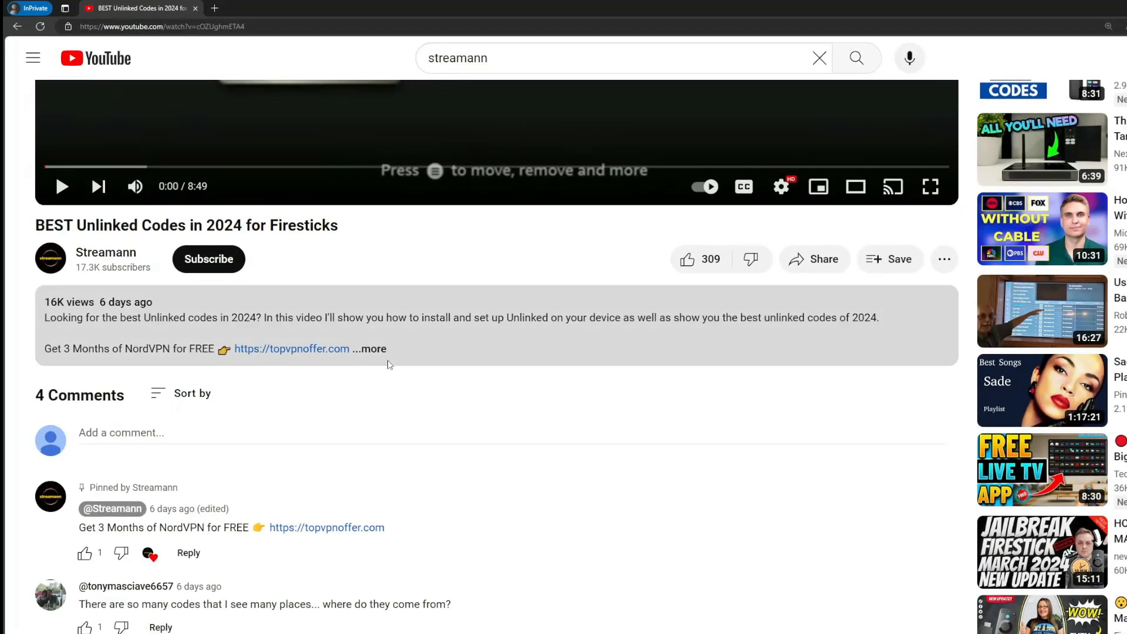
# - Expand the video description and follow the topvpnoffer.com link in the pinned comment
pyautogui.click(370, 349)
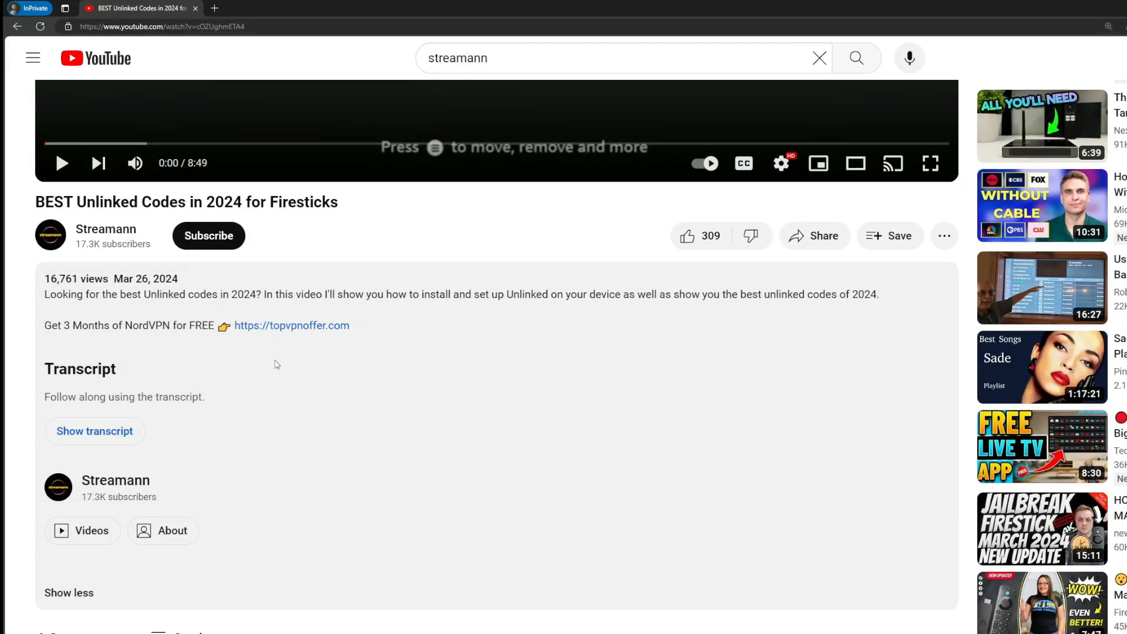
pyautogui.scroll(-3)
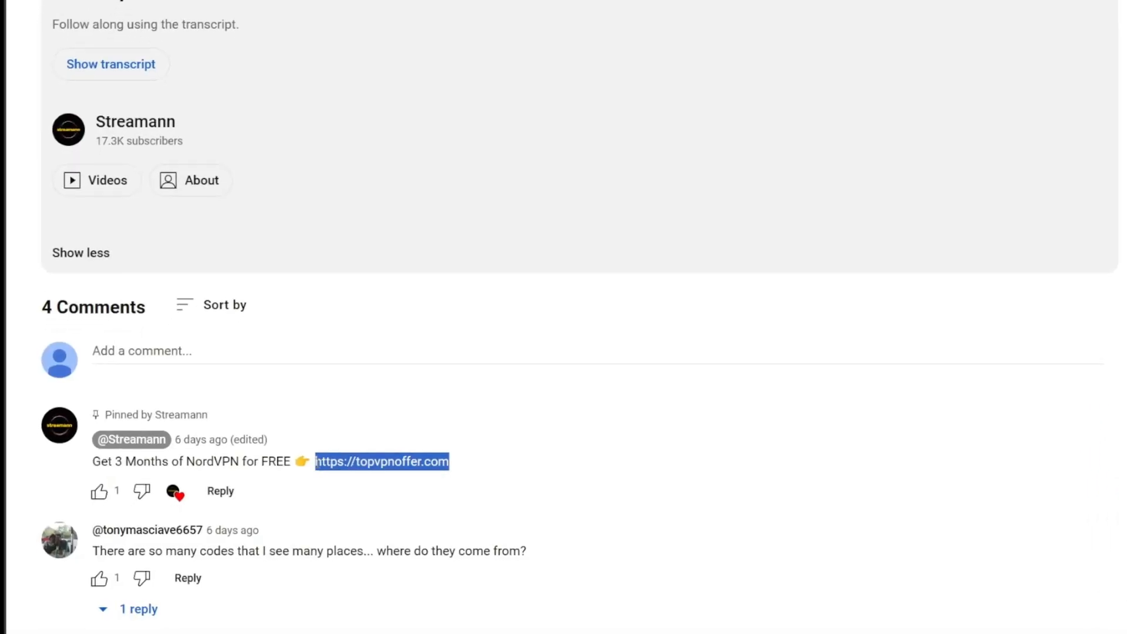
pyautogui.click(381, 461)
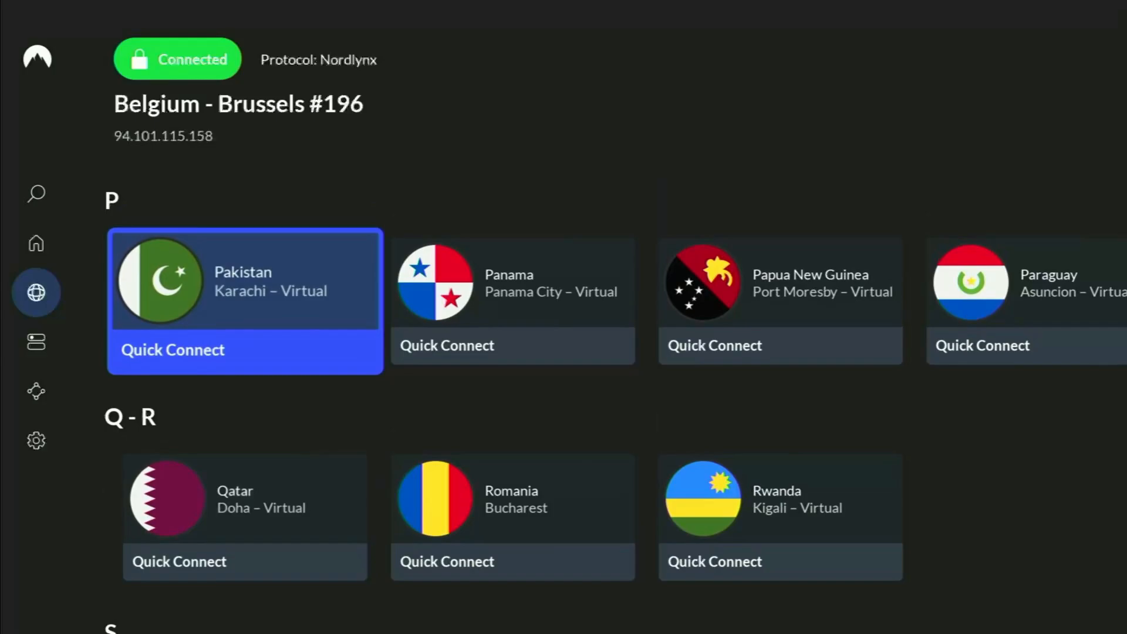
# - Scroll up NordVPN's country list while Belgium stays connected, then go Home
pyautogui.scroll(3)
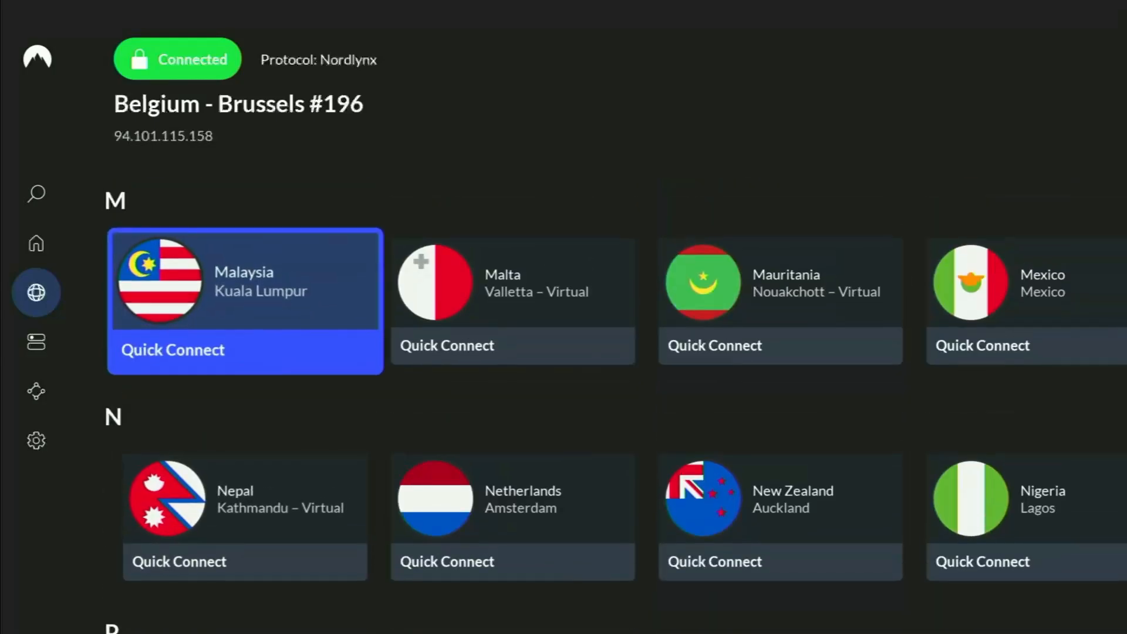
pyautogui.scroll(3)
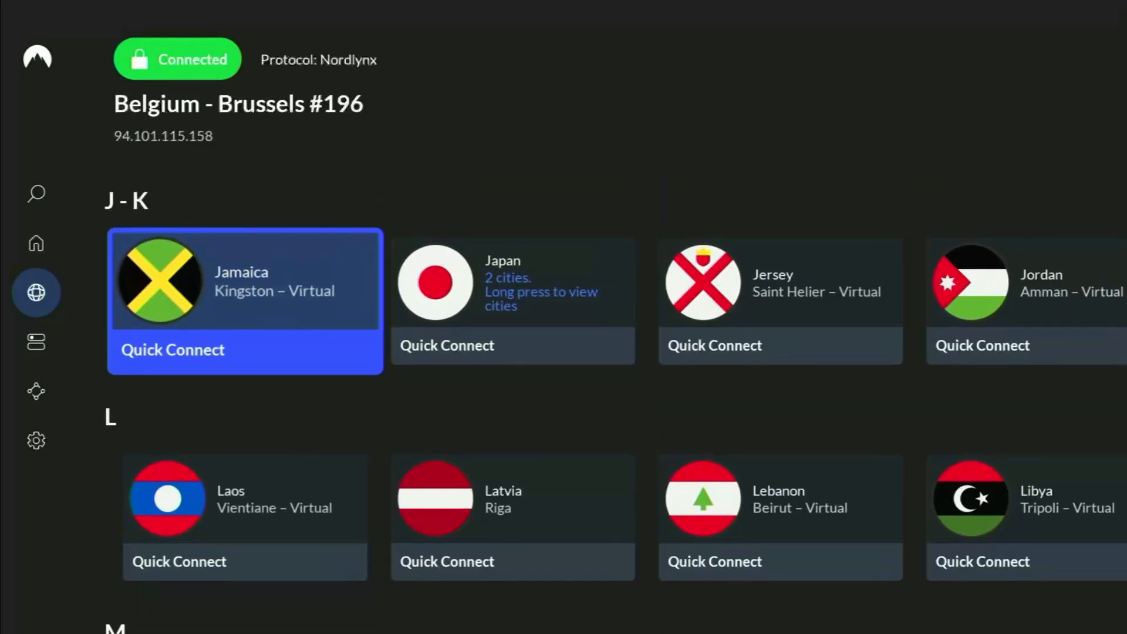
pyautogui.scroll(3)
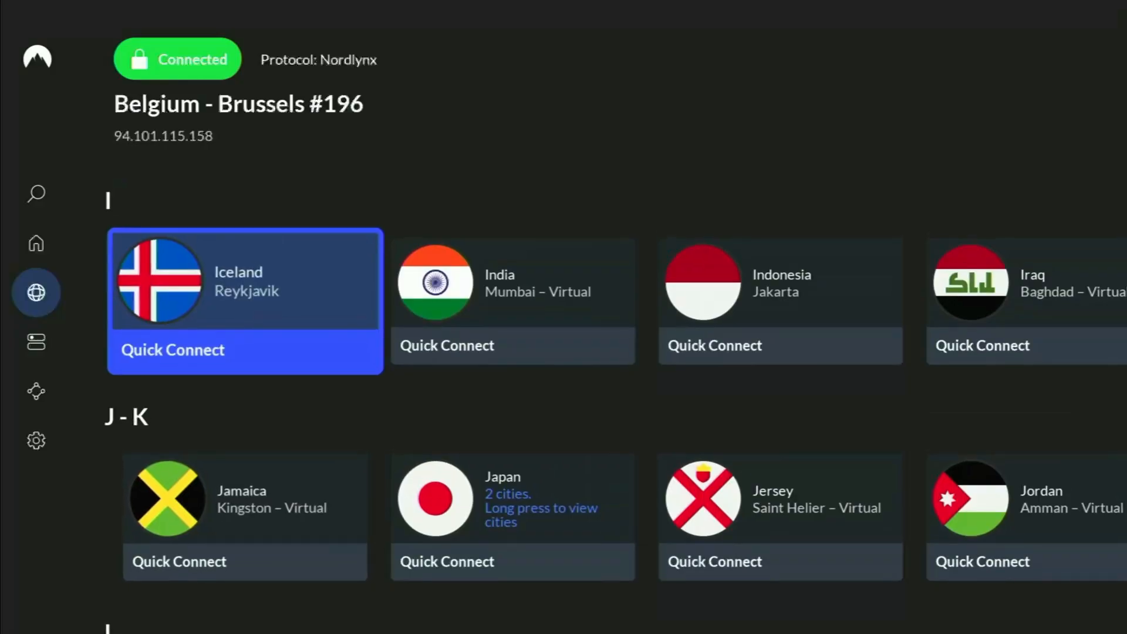
pyautogui.scroll(3)
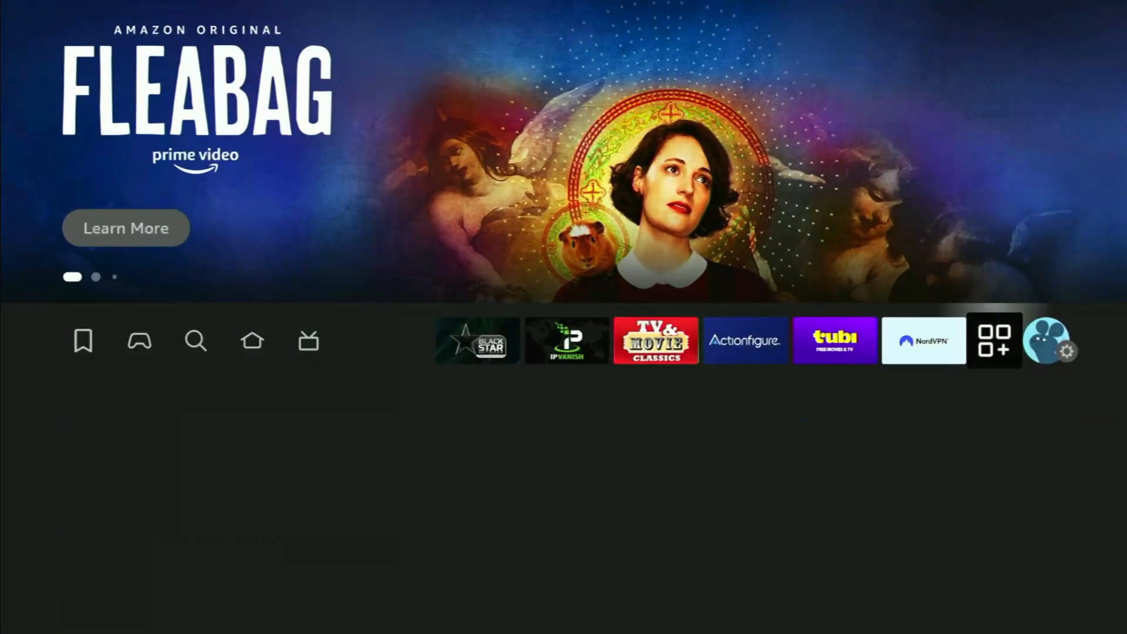
# - Launch Downloader from Your Apps & Channels, enter code 51180 and select Go
pyautogui.click(995, 341)
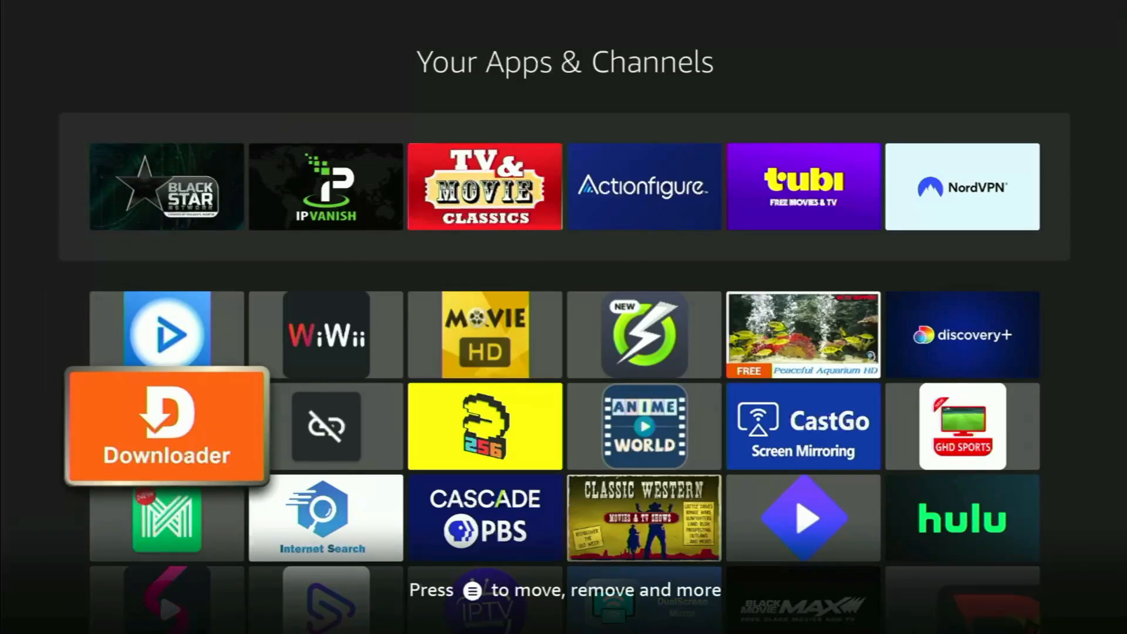
pyautogui.click(166, 425)
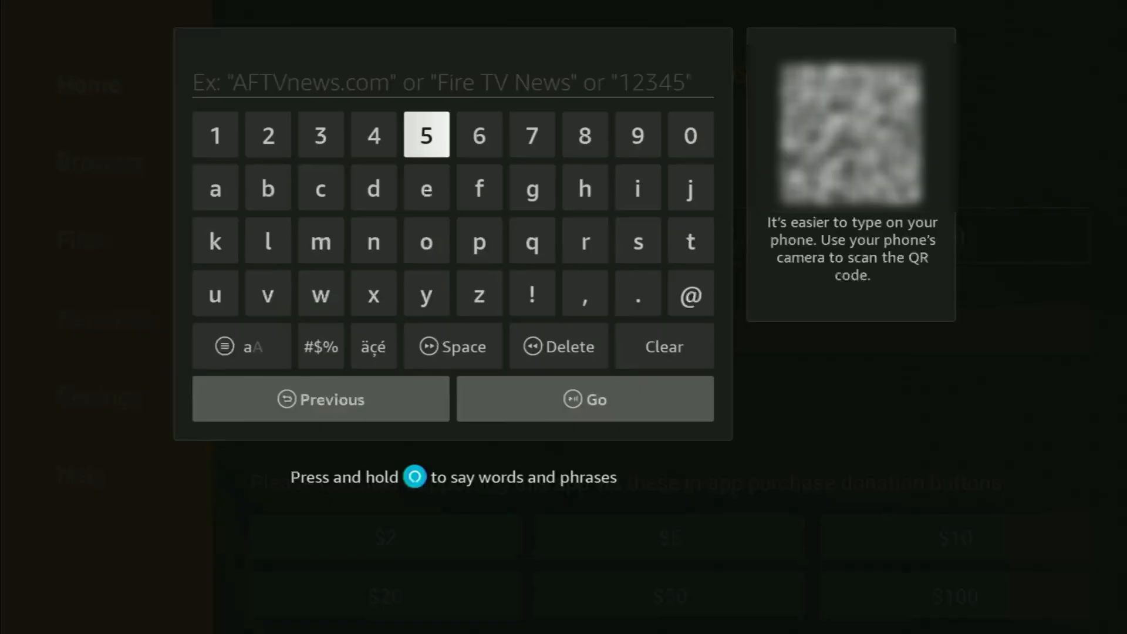
pyautogui.click(426, 134)
pyautogui.write('5118')
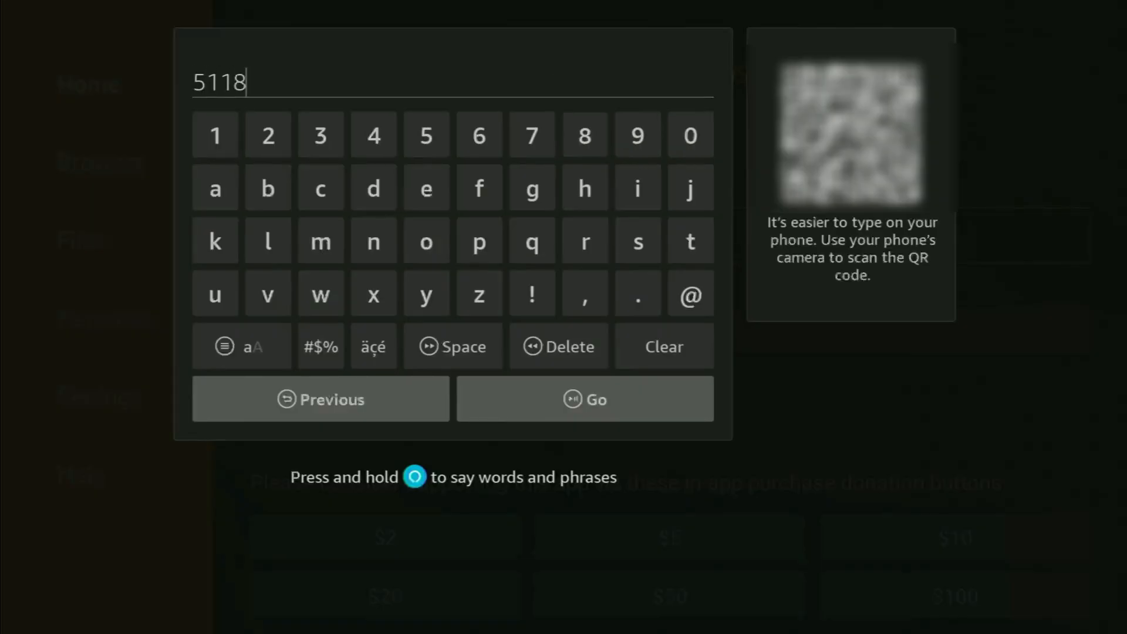
pyautogui.click(688, 135)
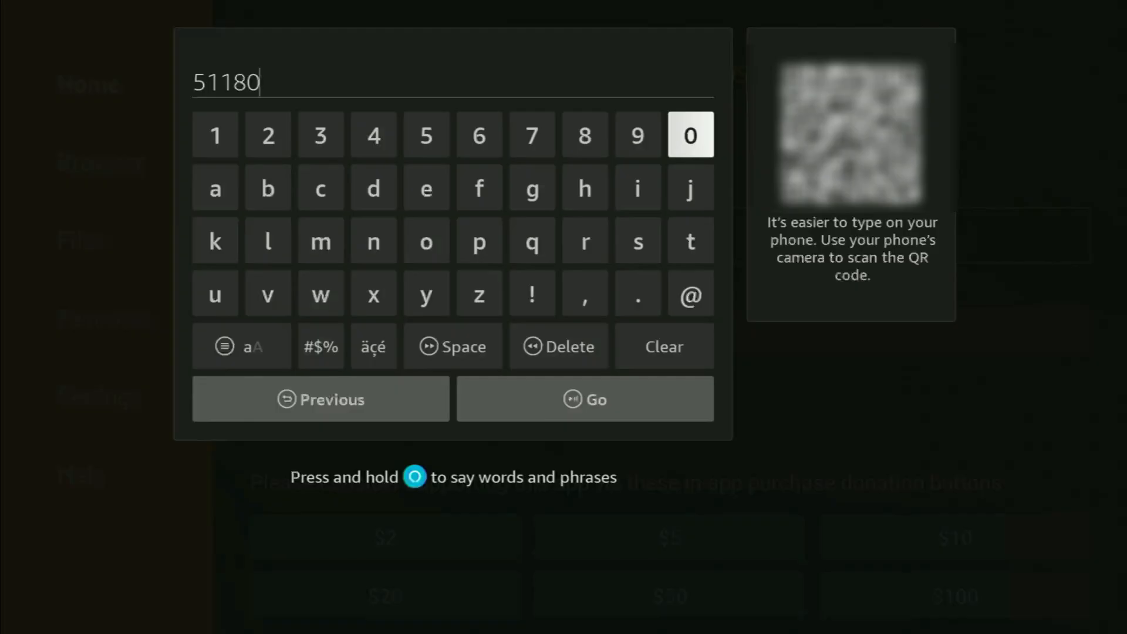
pyautogui.moveTo(662, 345)
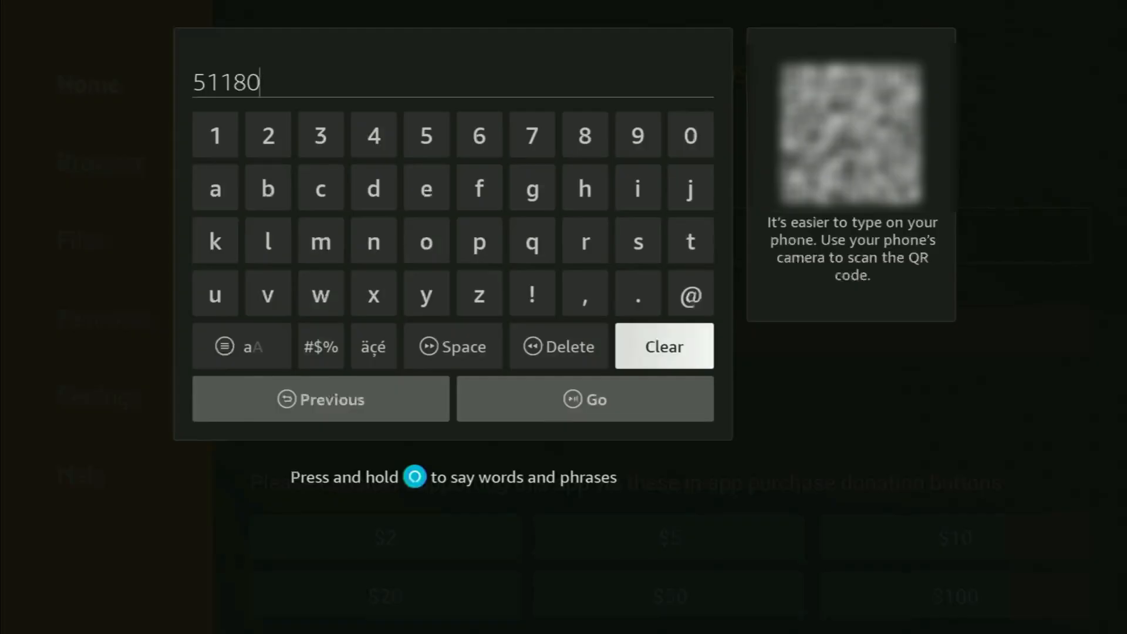
pyautogui.moveTo(585, 399)
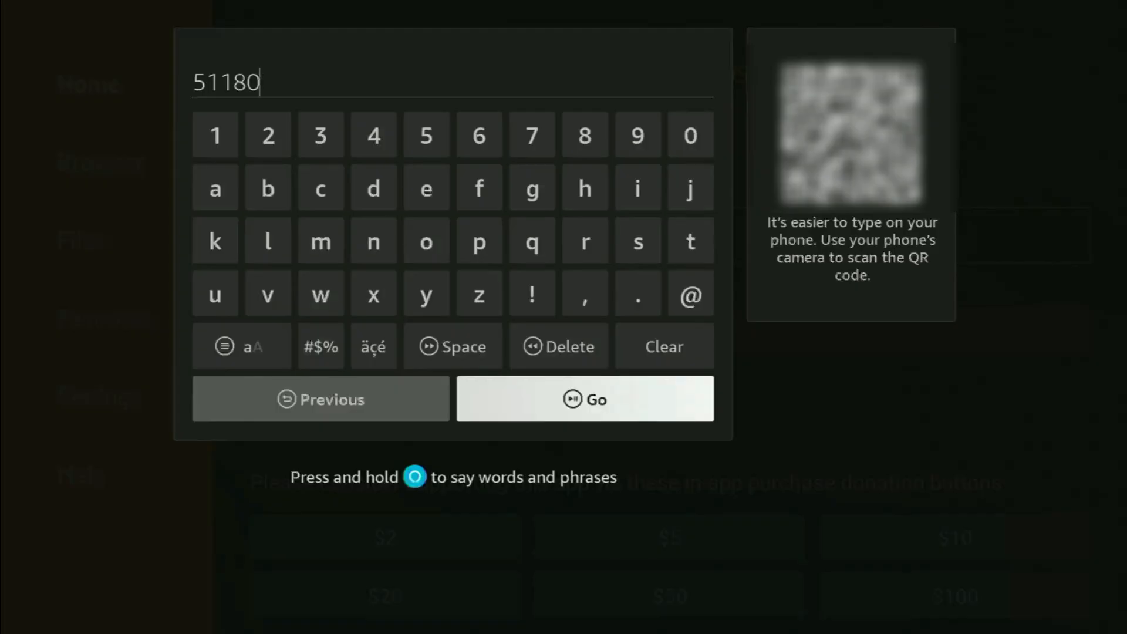
pyautogui.click(585, 399)
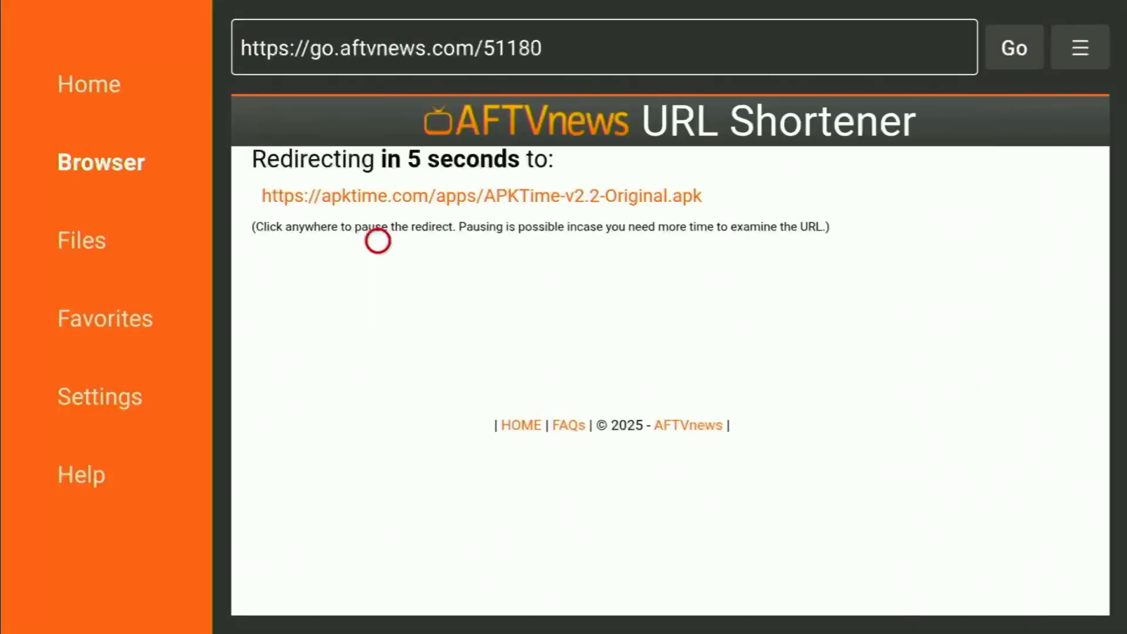
pyautogui.moveTo(377, 329)
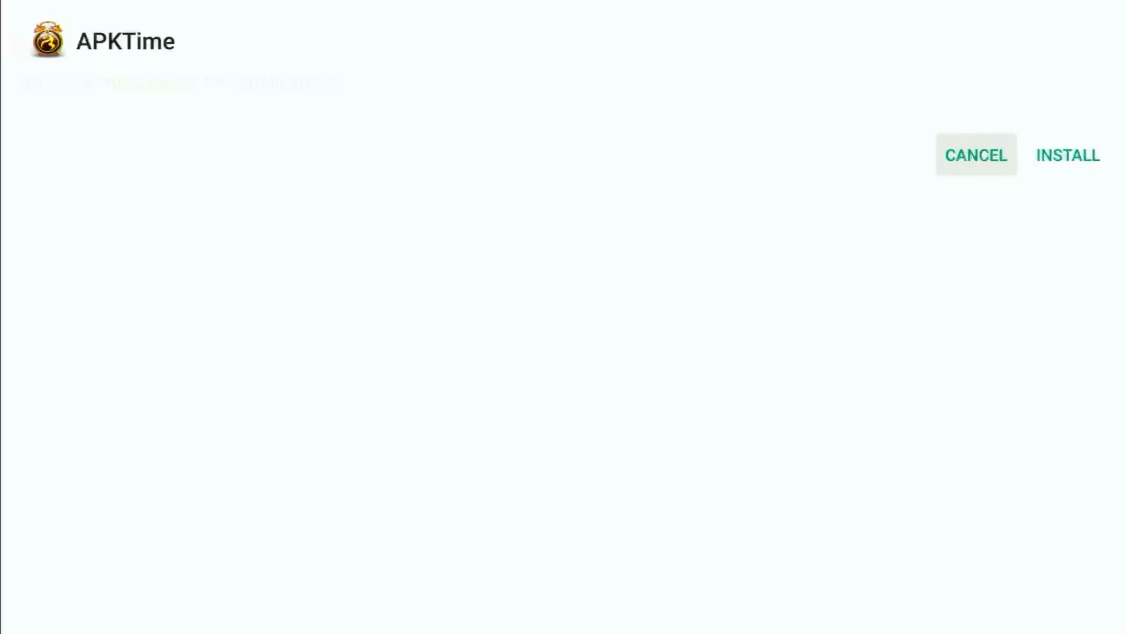
# - Select INSTALL on the APKTime installer after the APK finishes downloading
pyautogui.click(1068, 155)
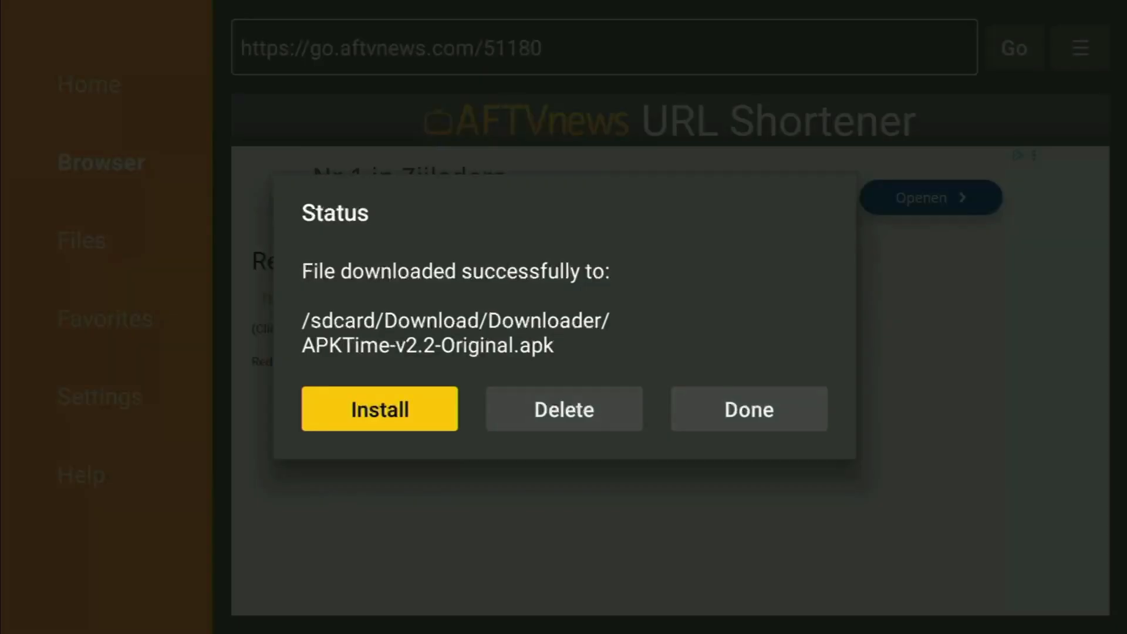
pyautogui.moveTo(563, 408)
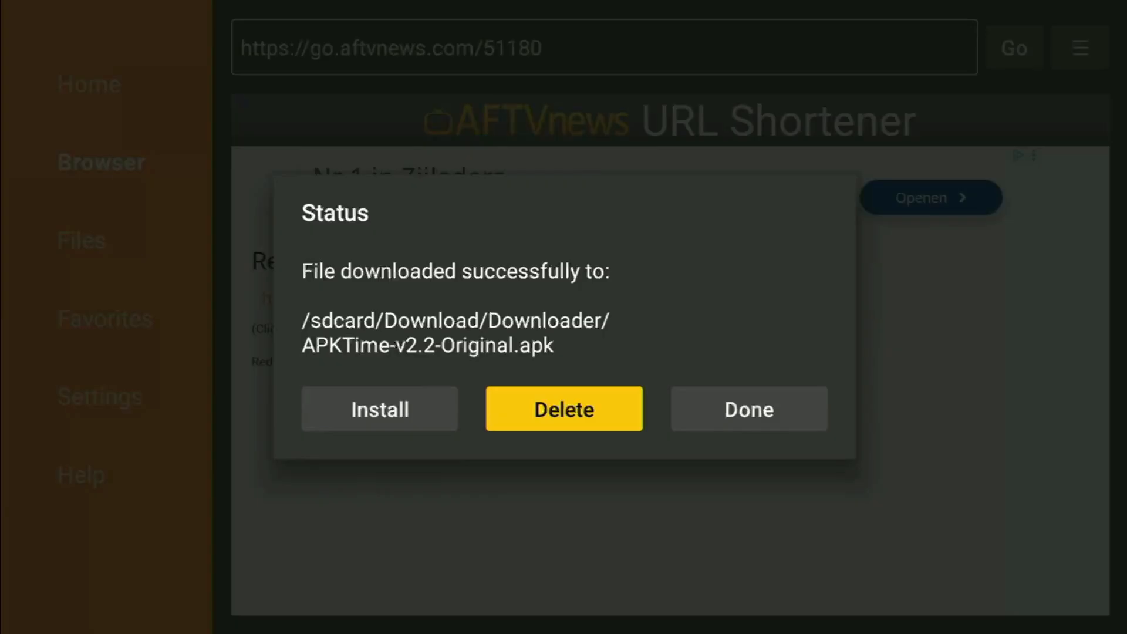
# - Delete the downloaded APKTime installer file from the Downloader Status dialog
pyautogui.click(748, 409)
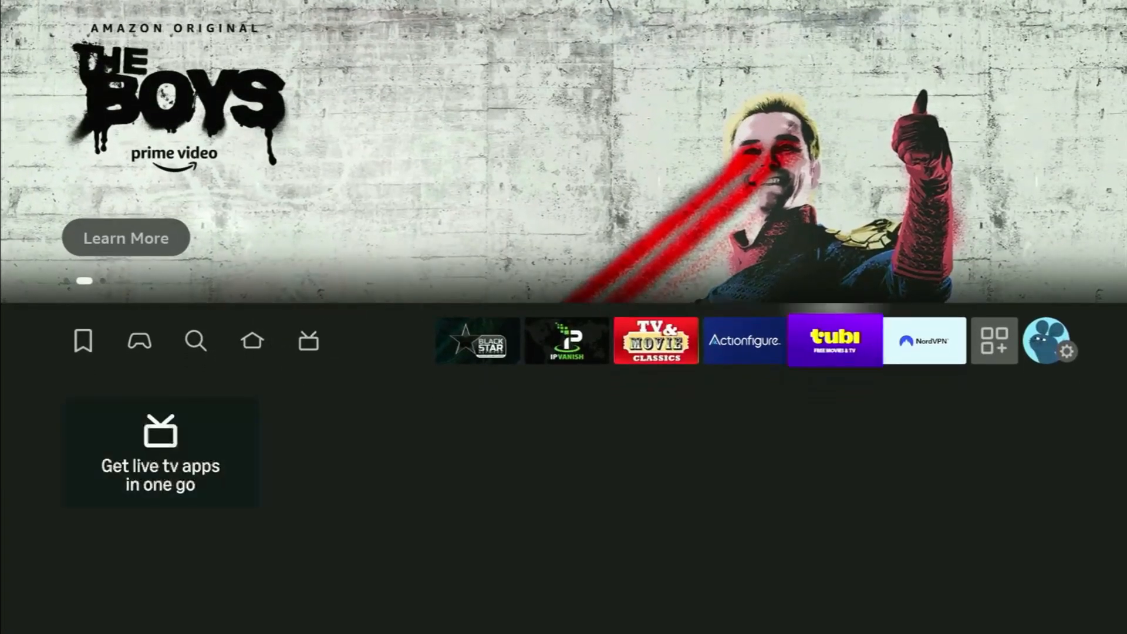
# - In Settings, reach Install Unknown Apps under Developer Options and switch APKTime on
pyautogui.click(1071, 353)
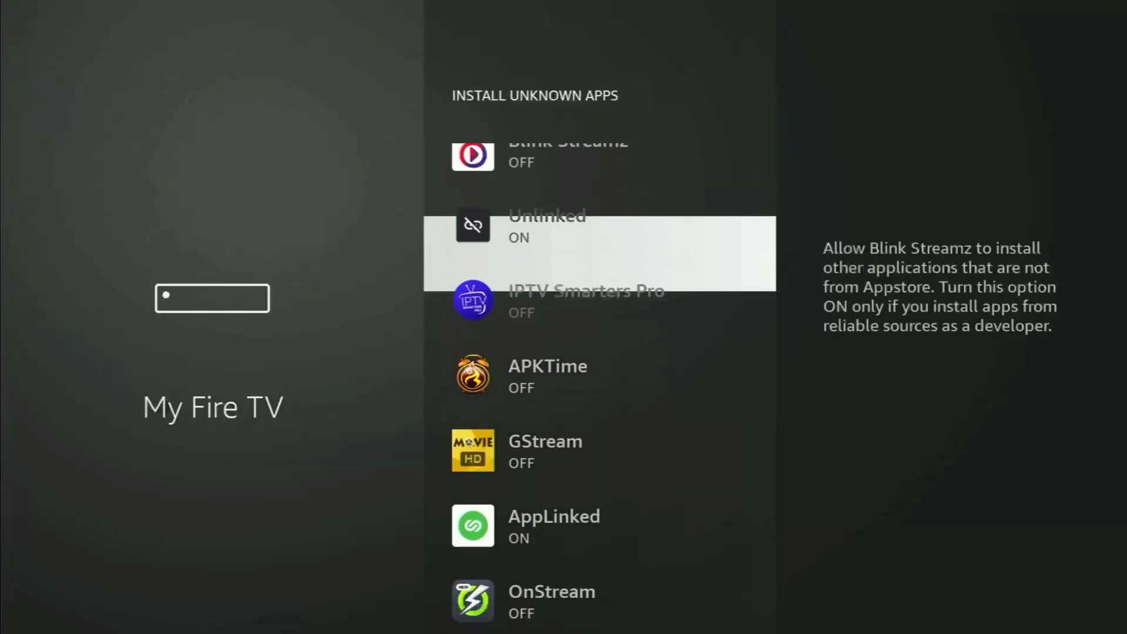
pyautogui.scroll(-3)
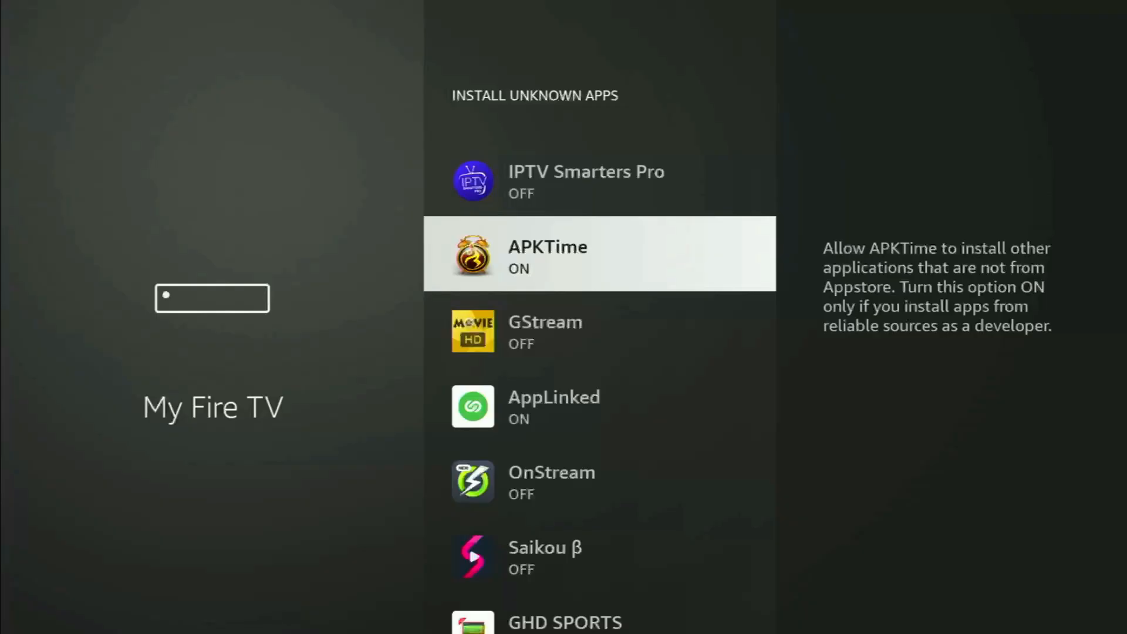
pyautogui.scroll(-3)
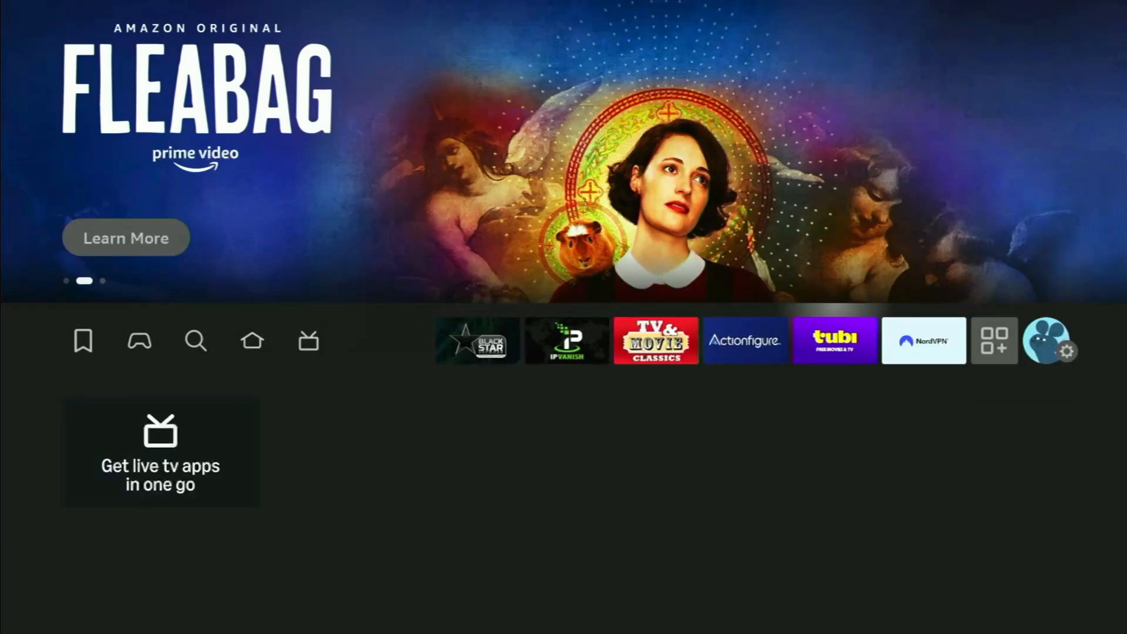
# - From Your Apps & Channels, move APKTime to the front of the favourite apps
pyautogui.click(995, 341)
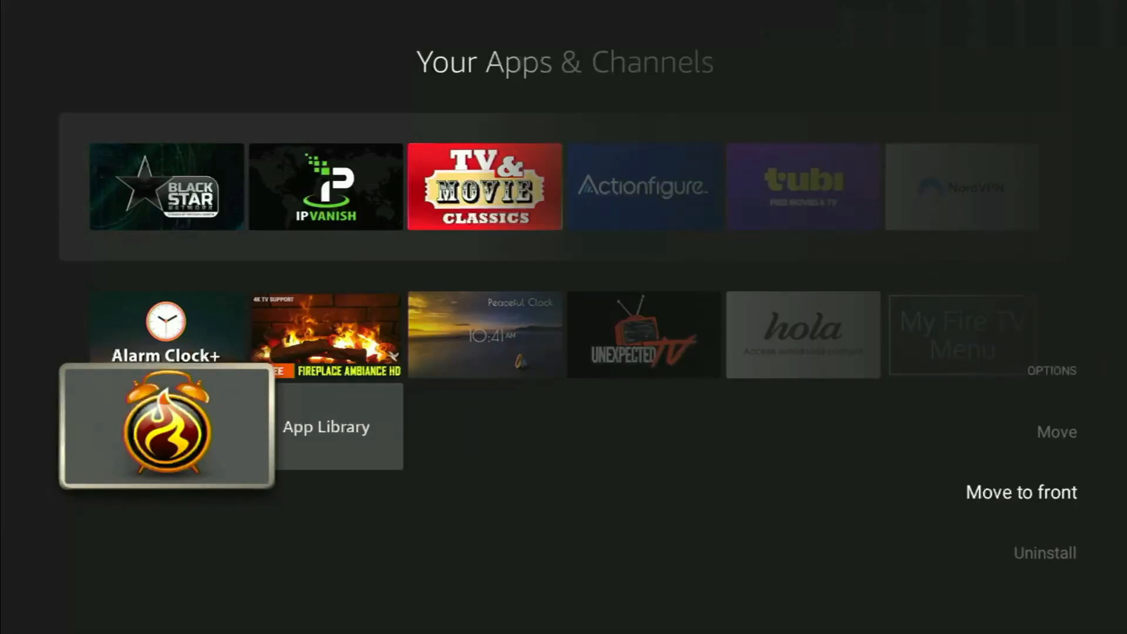
pyautogui.click(1020, 492)
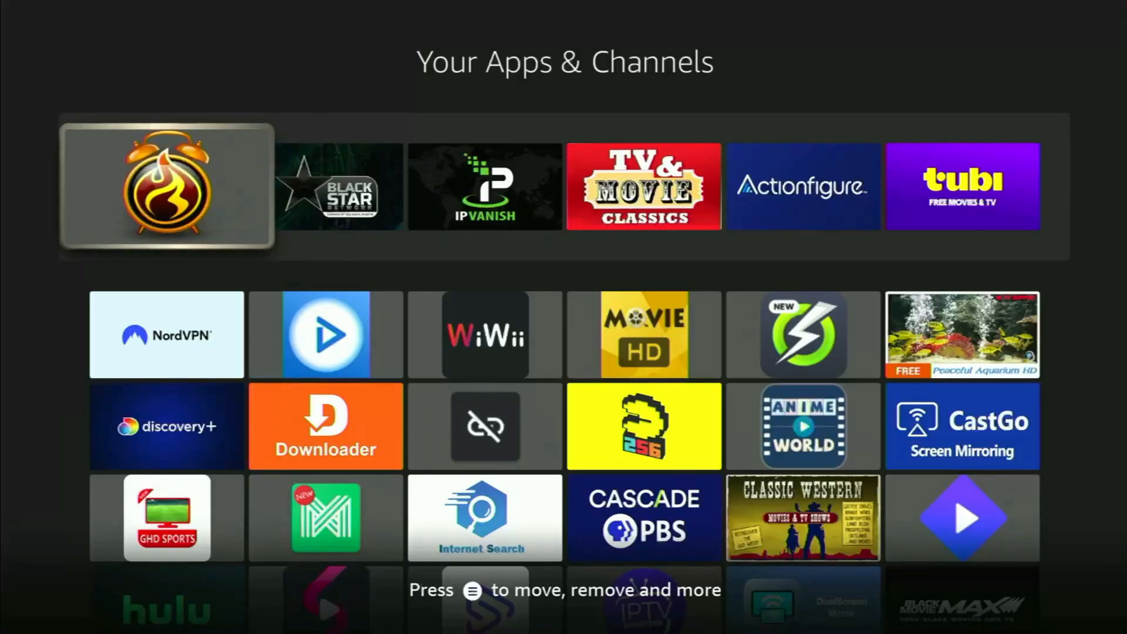
# - Launch APKTime and scroll its category list down to the Tools entry
pyautogui.click(166, 188)
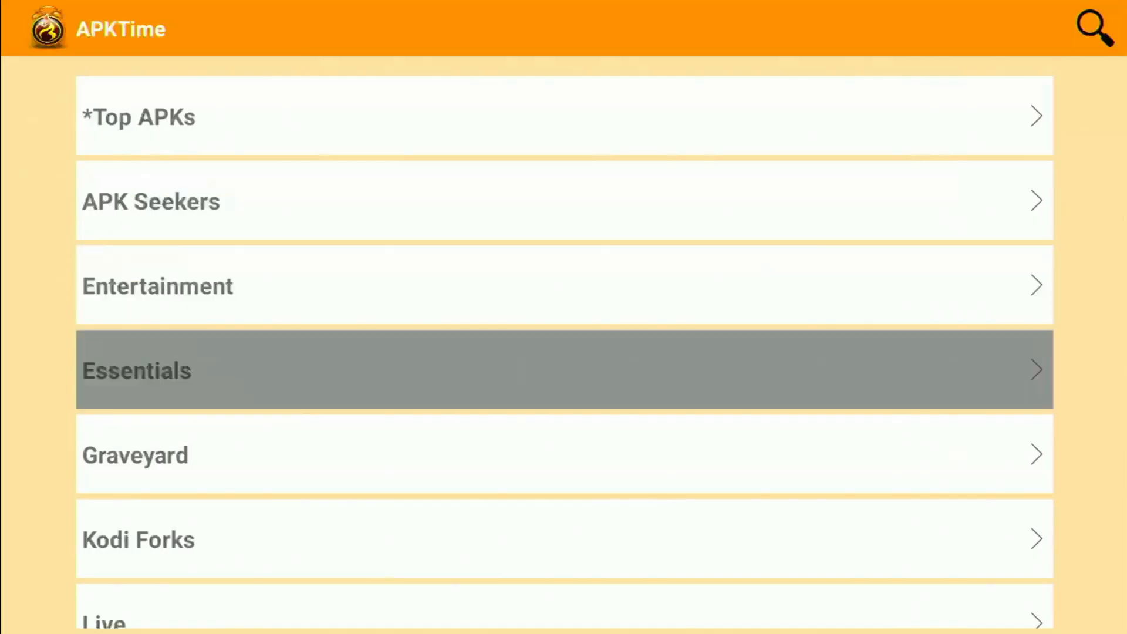
pyautogui.scroll(-3)
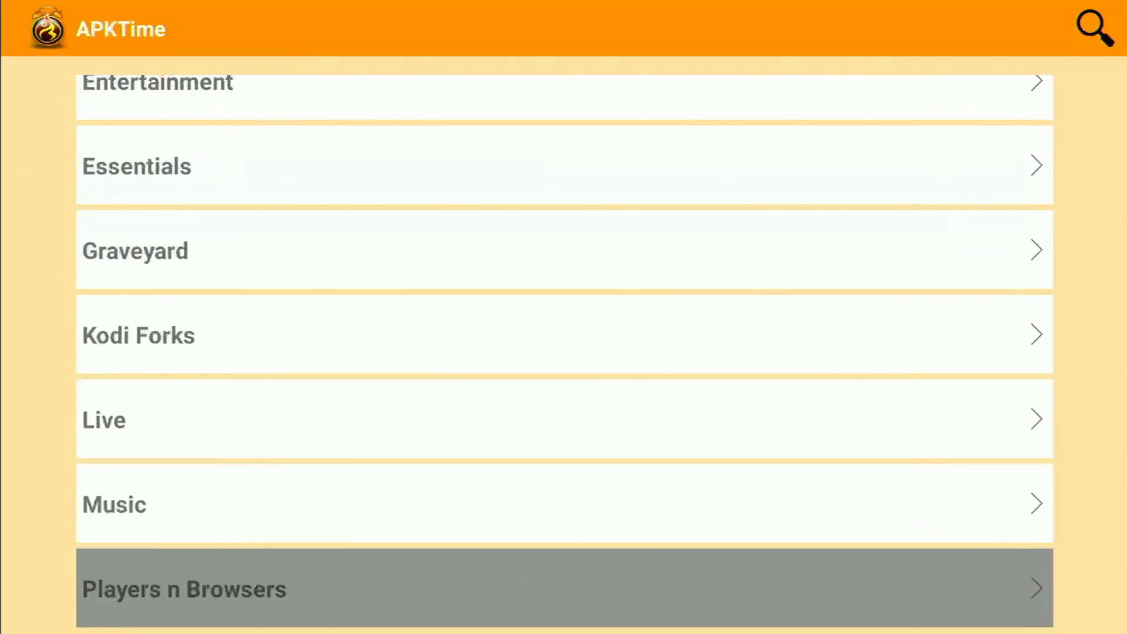
pyautogui.scroll(-3)
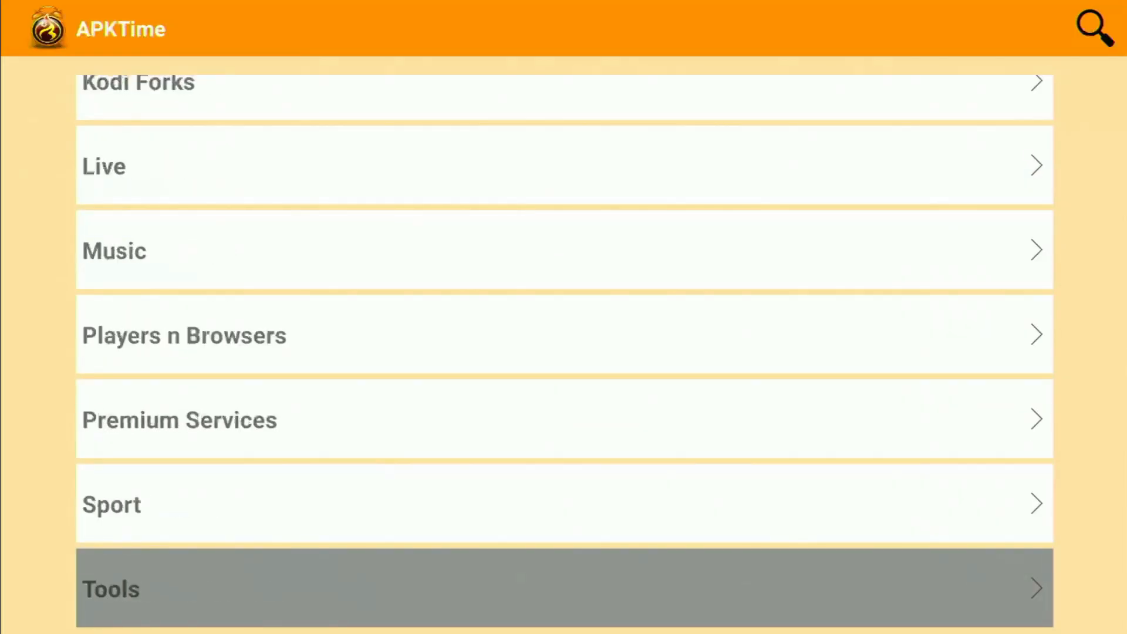